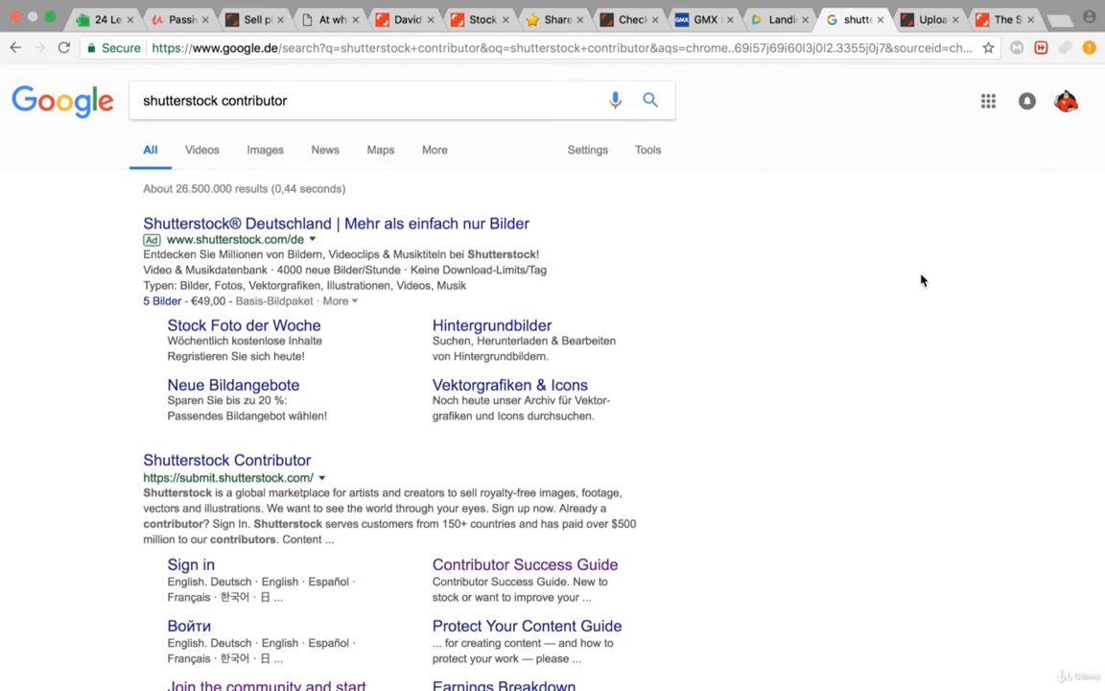
{"action": "mouse_move", "coordinate": [879, 280]}
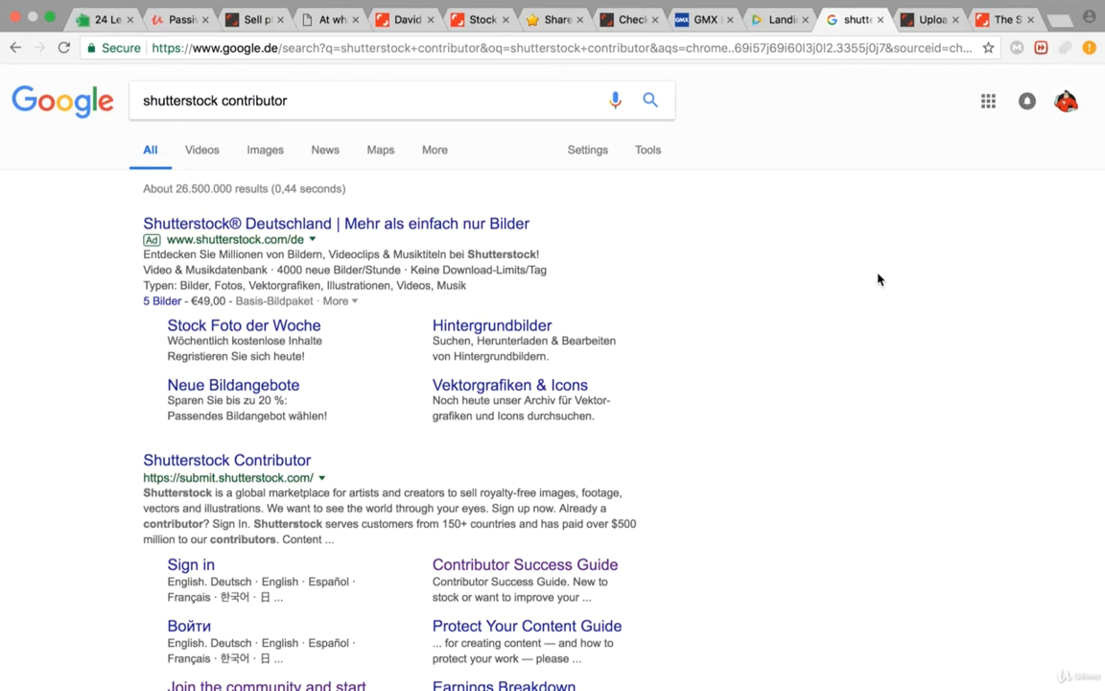
{"action": "mouse_move", "coordinate": [641, 153]}
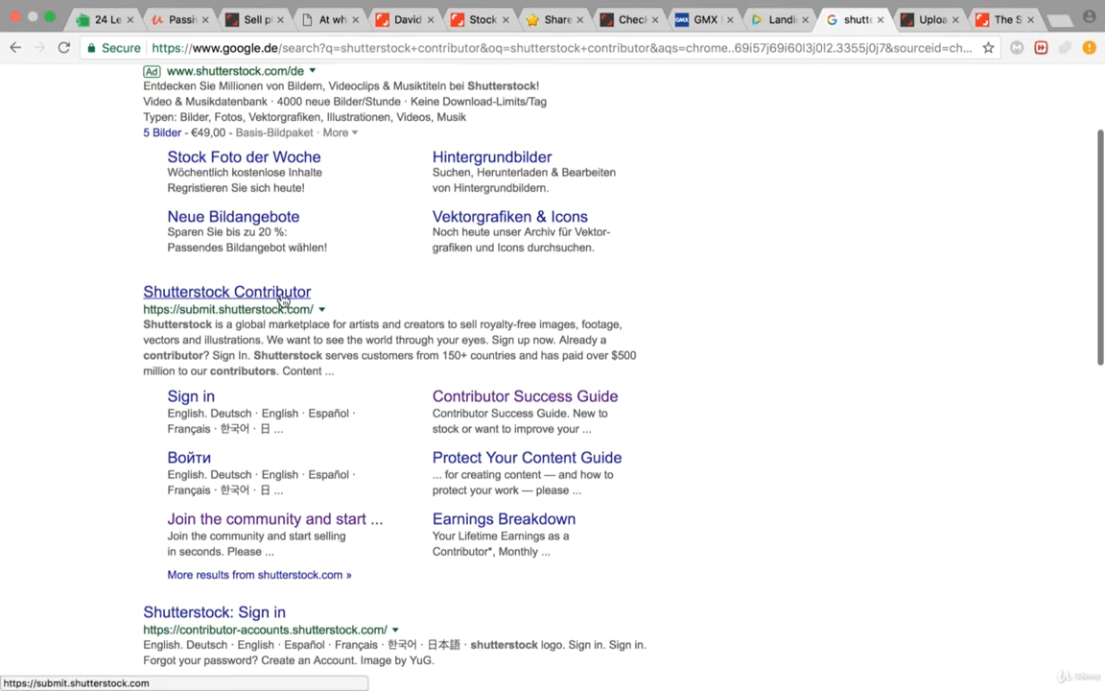
{"action": "mouse_move", "coordinate": [288, 309]}
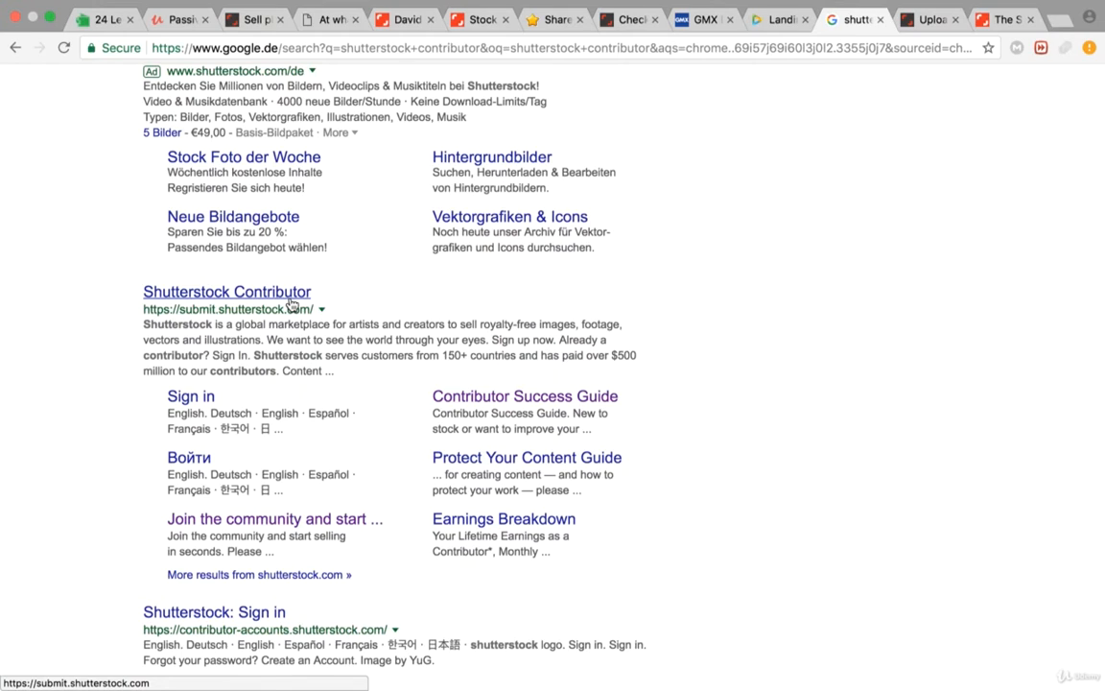
Step: Open the Shutterstock Contributor site (submit.shutterstock.com) from the Google results
{"action": "left_click", "coordinate": [226, 292]}
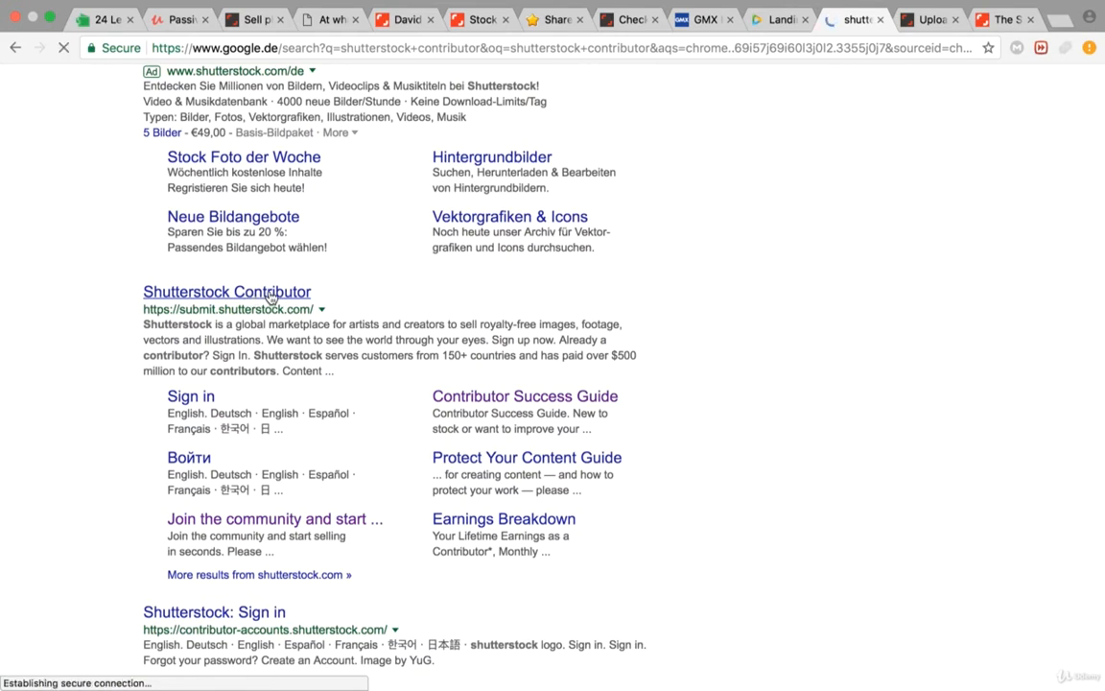
Step: Load the contributor dashboard with earnings and submissions, then go to The Shot List page
{"action": "left_click", "coordinate": [226, 292]}
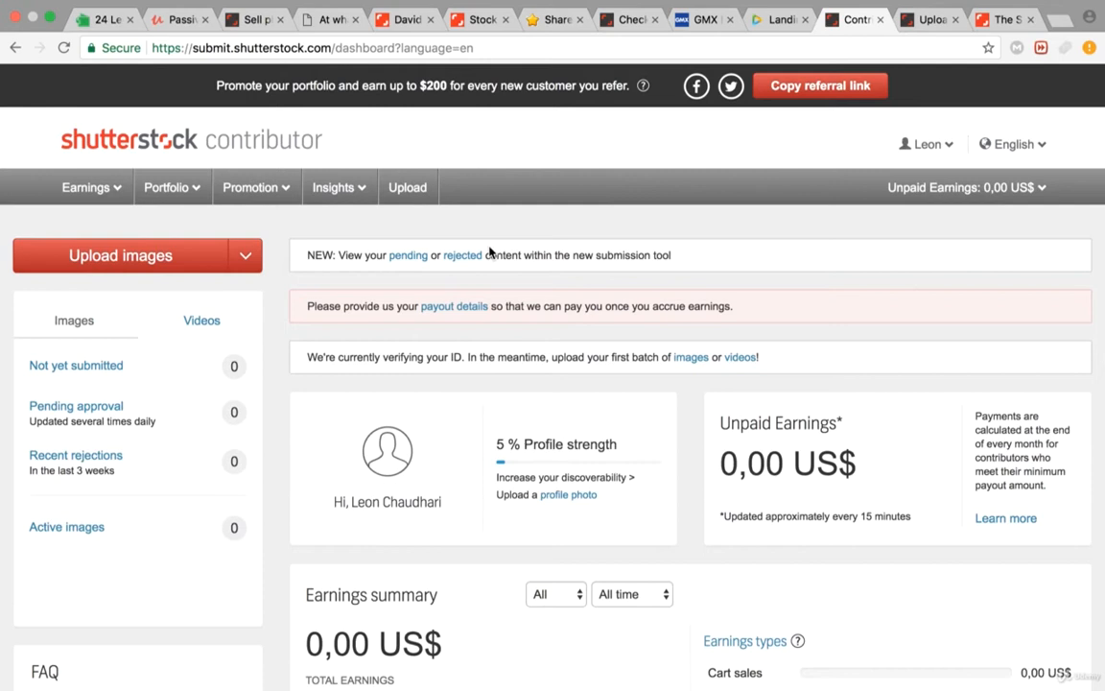
{"action": "mouse_move", "coordinate": [648, 226]}
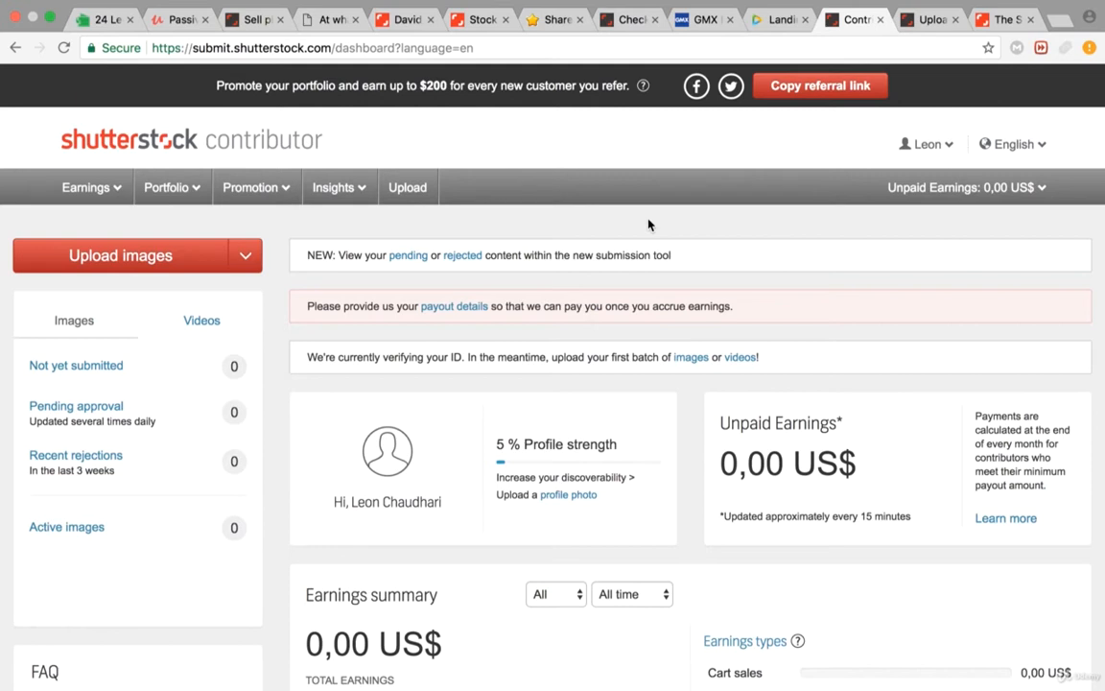
{"action": "mouse_move", "coordinate": [837, 257]}
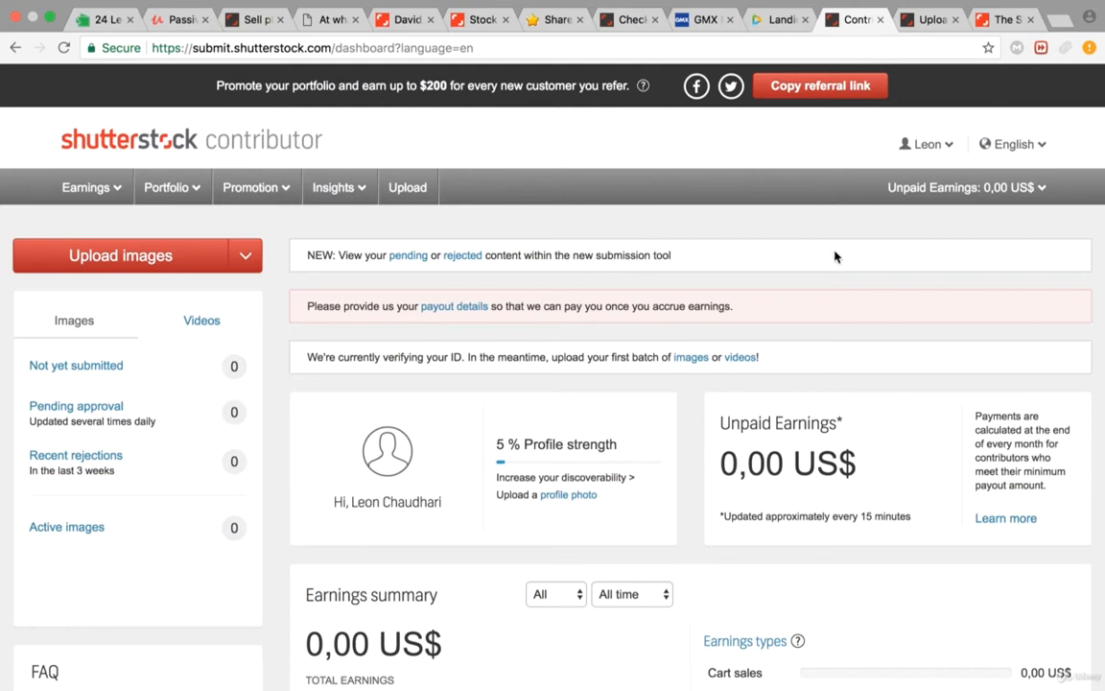
{"action": "mouse_move", "coordinate": [453, 307]}
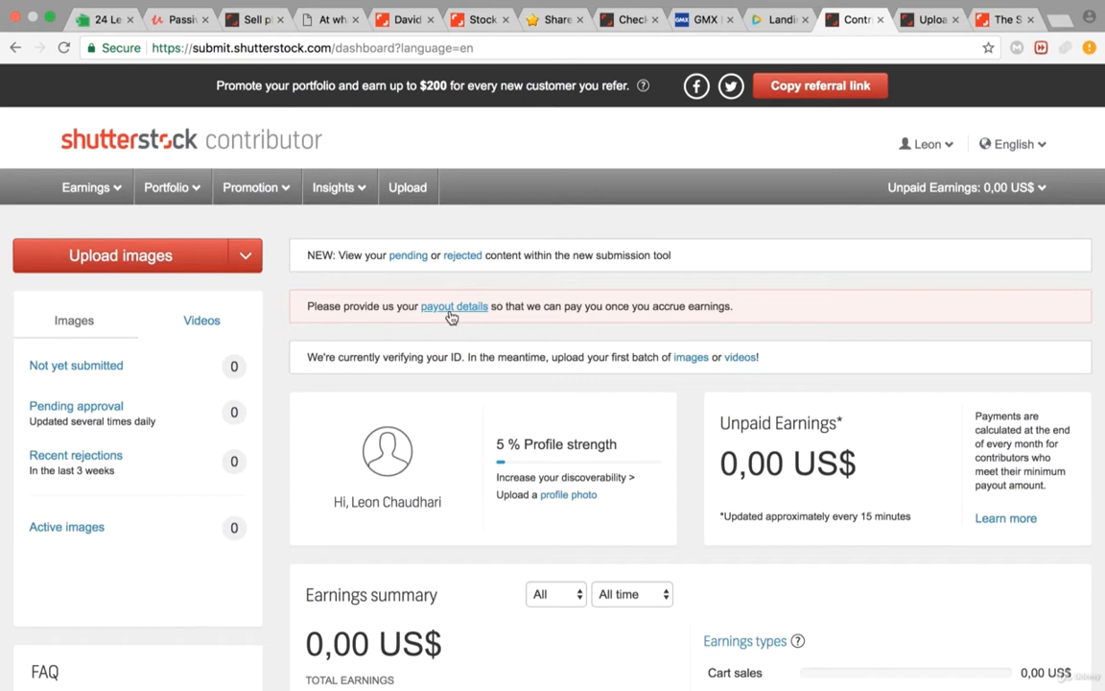
{"action": "mouse_move", "coordinate": [453, 307]}
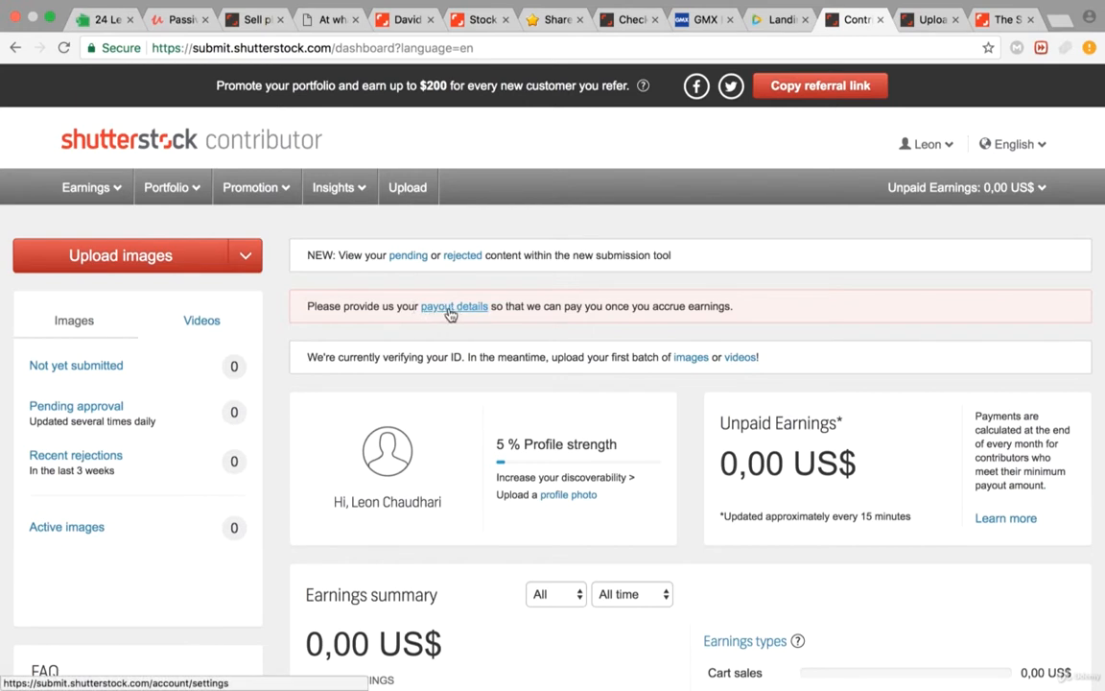
{"action": "mouse_move", "coordinate": [460, 315]}
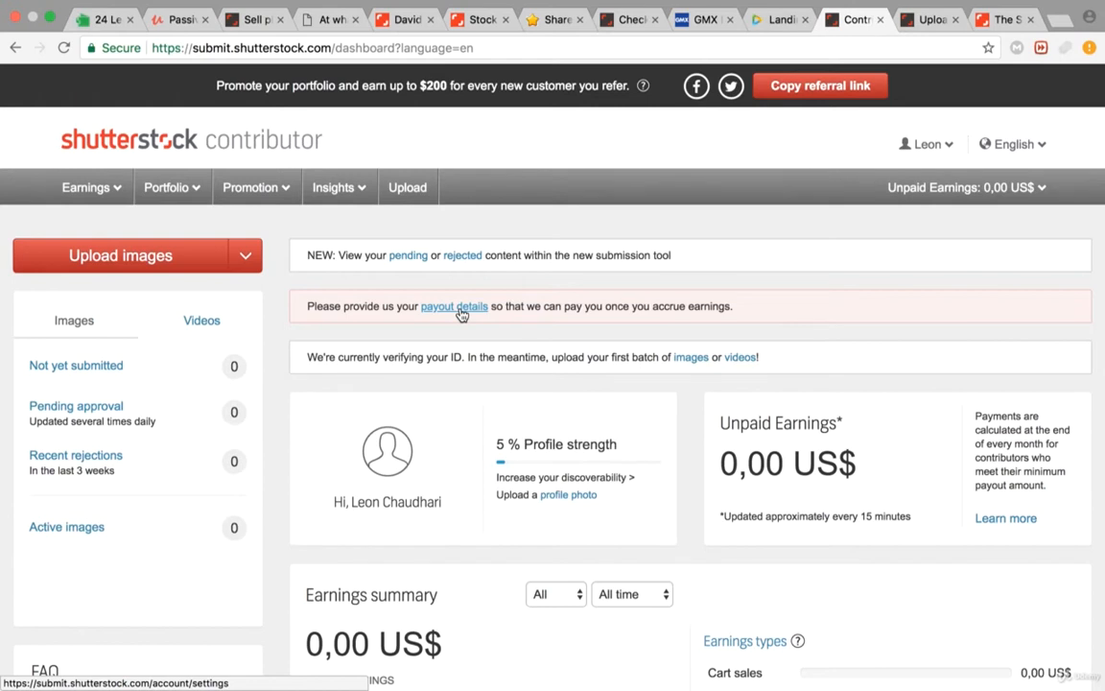
{"action": "mouse_move", "coordinate": [867, 133]}
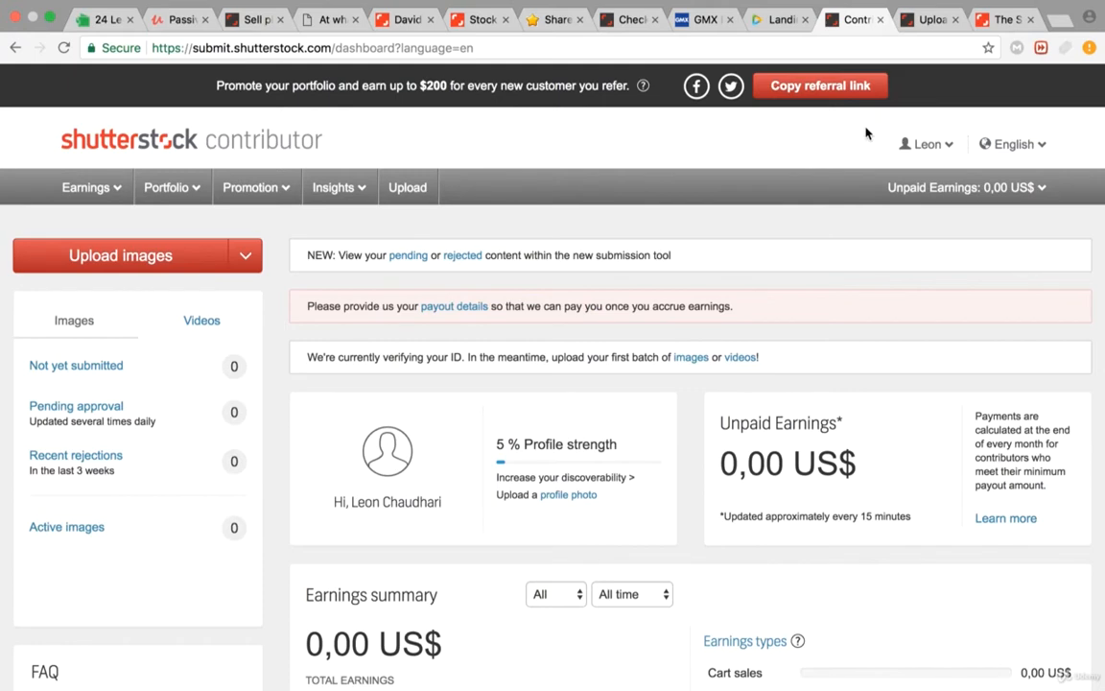
{"action": "left_click", "coordinate": [136, 255]}
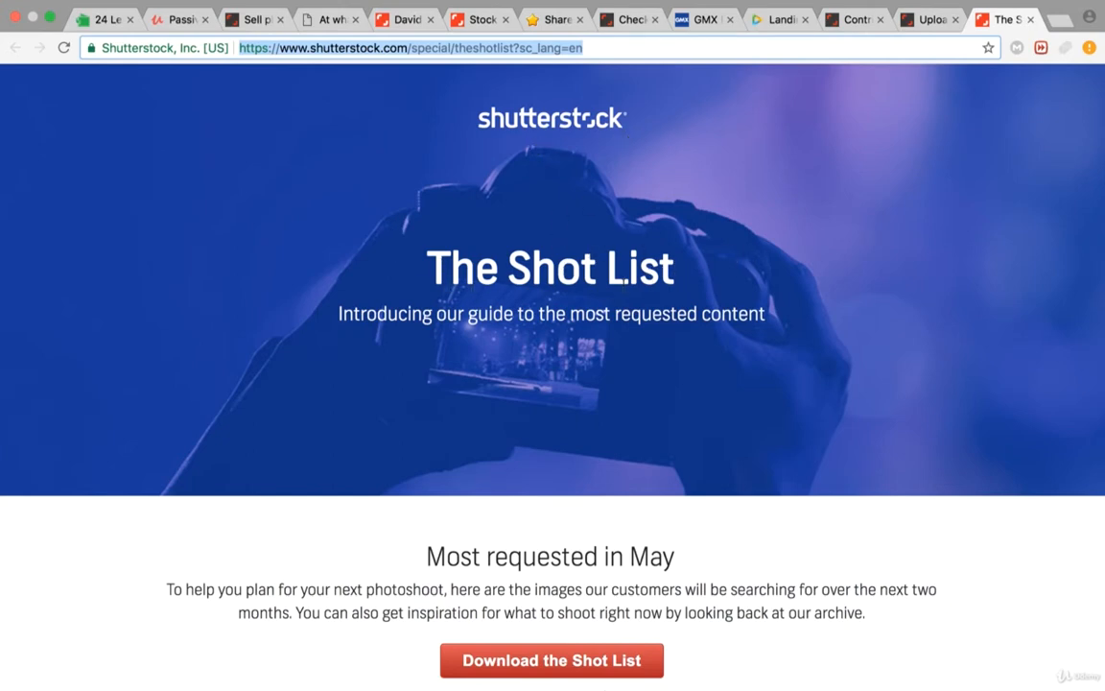
Step: Scroll the Shot List page down to the Diverse People section and highlight its heading
{"action": "scroll", "scroll_direction": "down", "scroll_amount": 3}
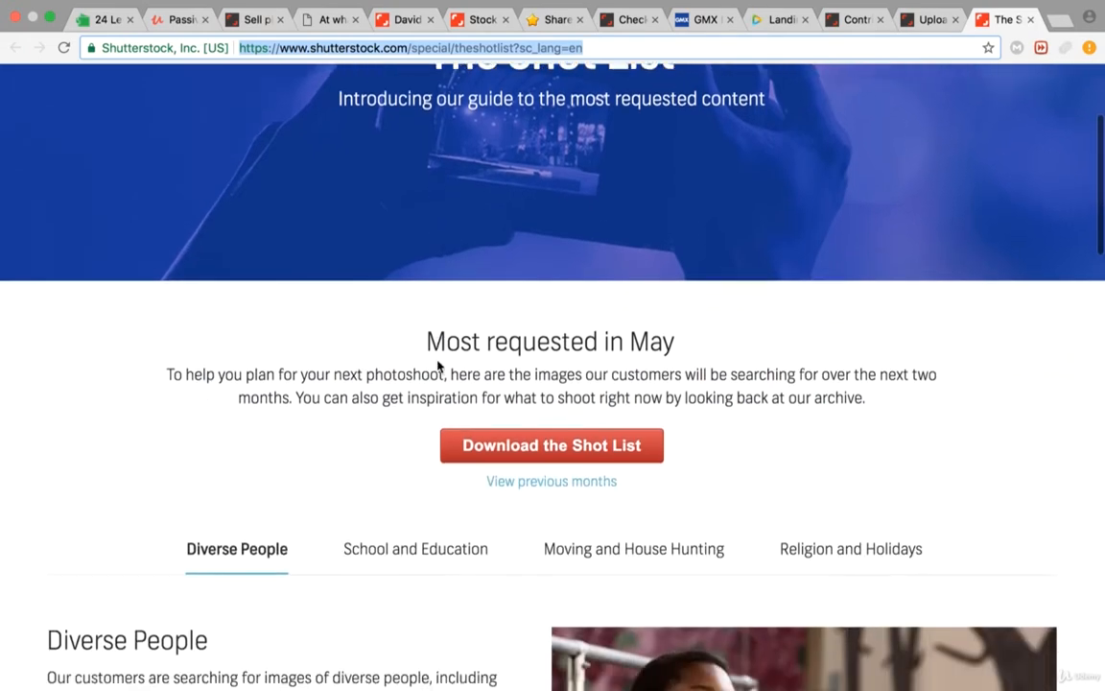
{"action": "scroll", "scroll_direction": "down", "scroll_amount": 3}
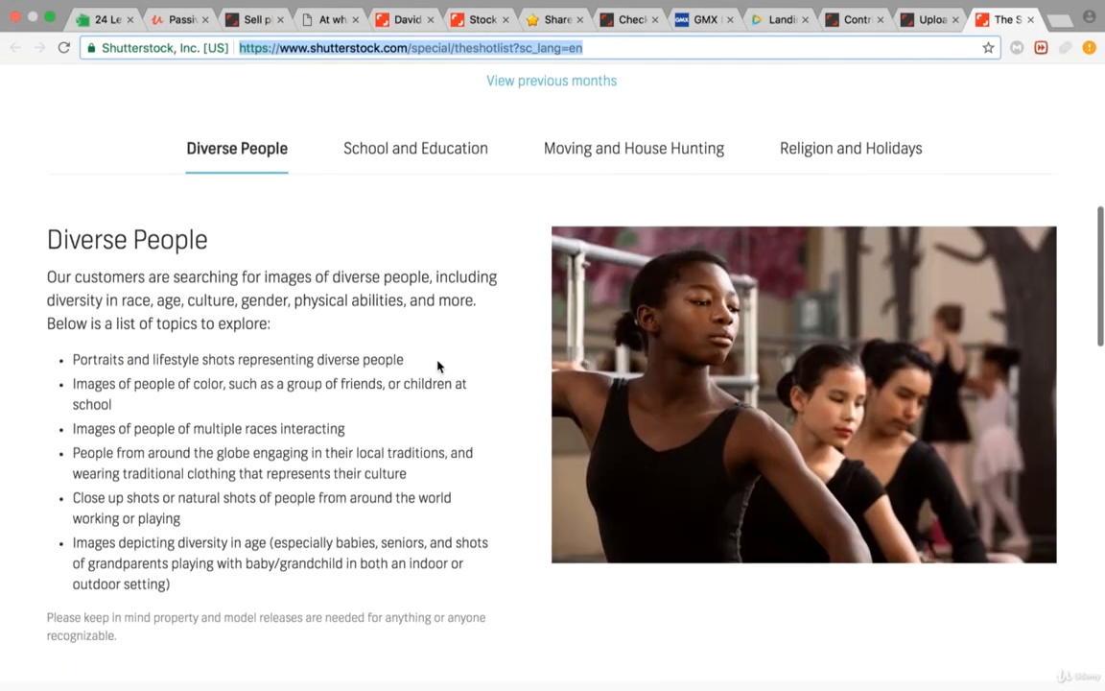
{"action": "scroll", "scroll_direction": "down", "scroll_amount": 3}
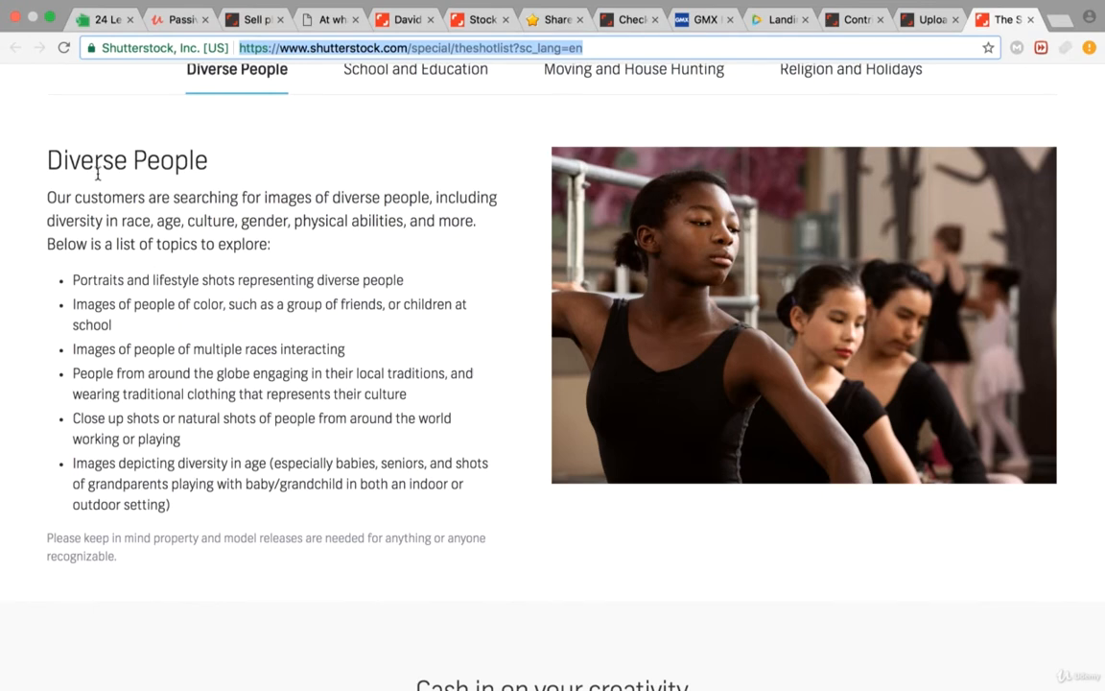
{"action": "double_click", "coordinate": [126, 161]}
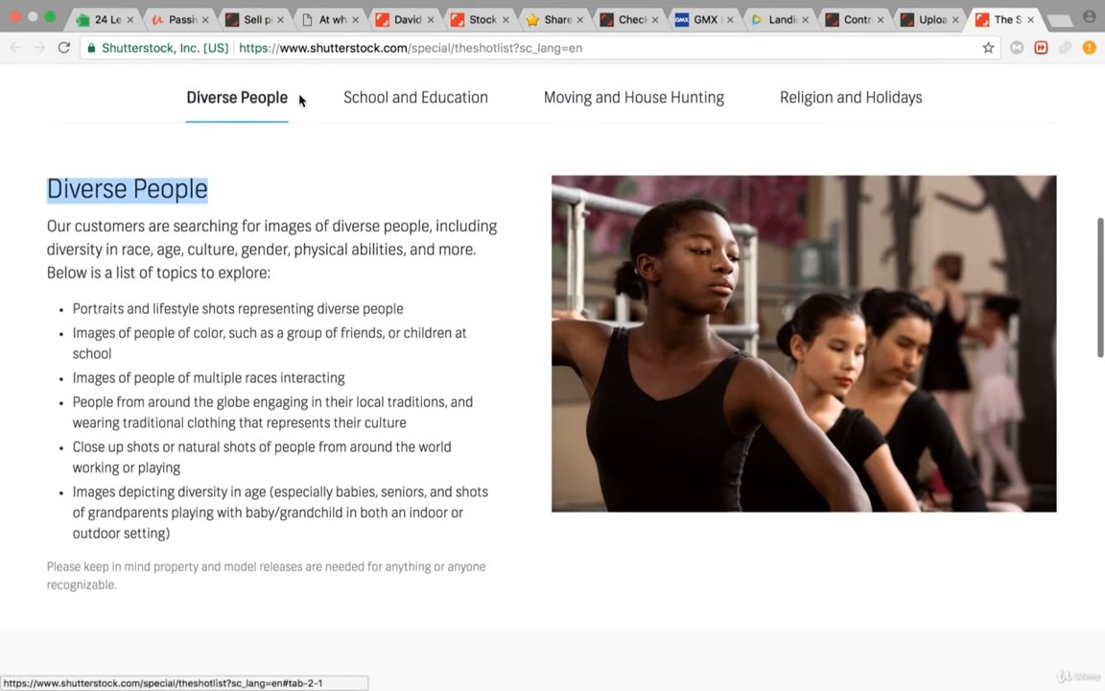
Step: View the School and Education, Moving and House Hunting, and Religion and Holidays topics, returning to Diverse People
{"action": "left_click", "coordinate": [415, 96]}
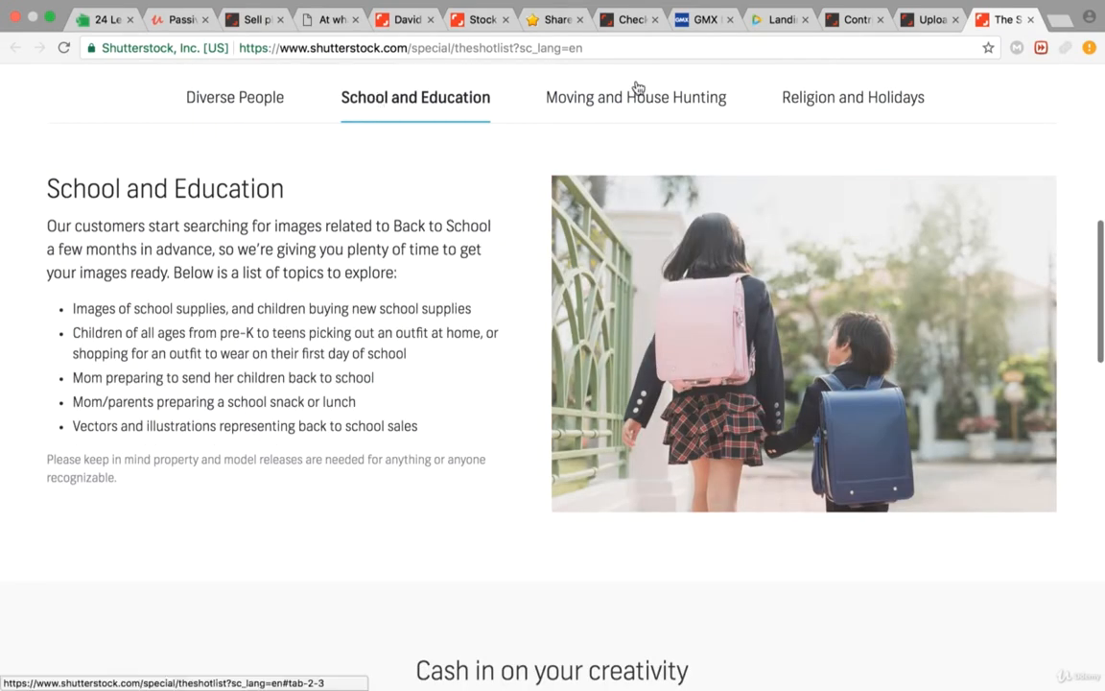
{"action": "left_click", "coordinate": [634, 96]}
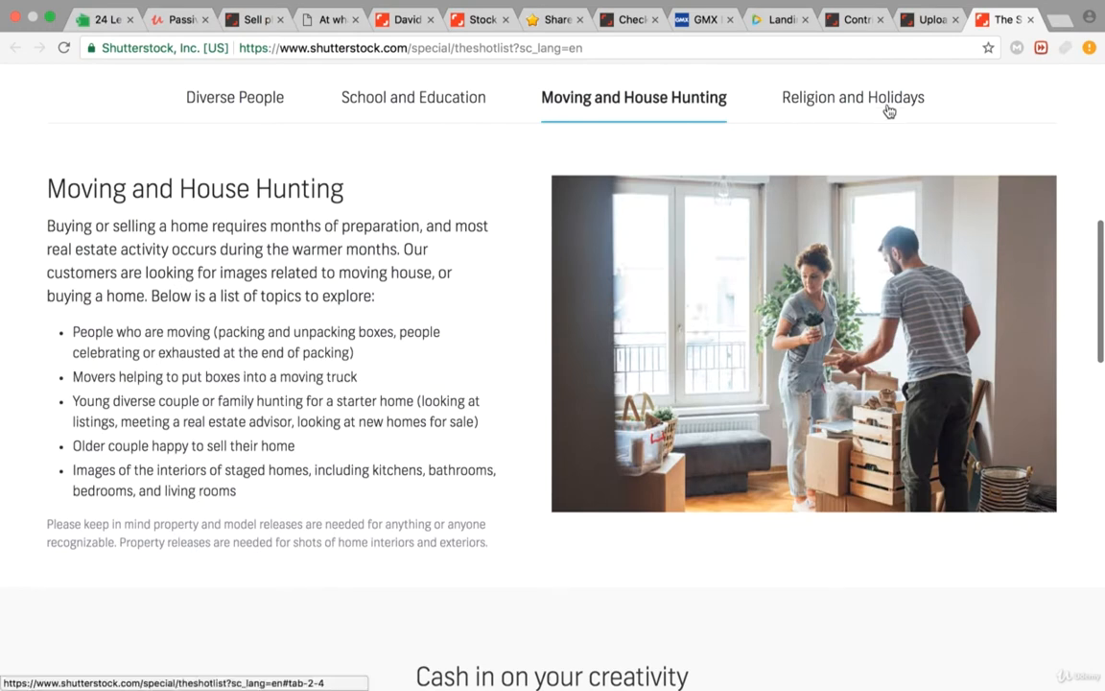
{"action": "left_click", "coordinate": [852, 96]}
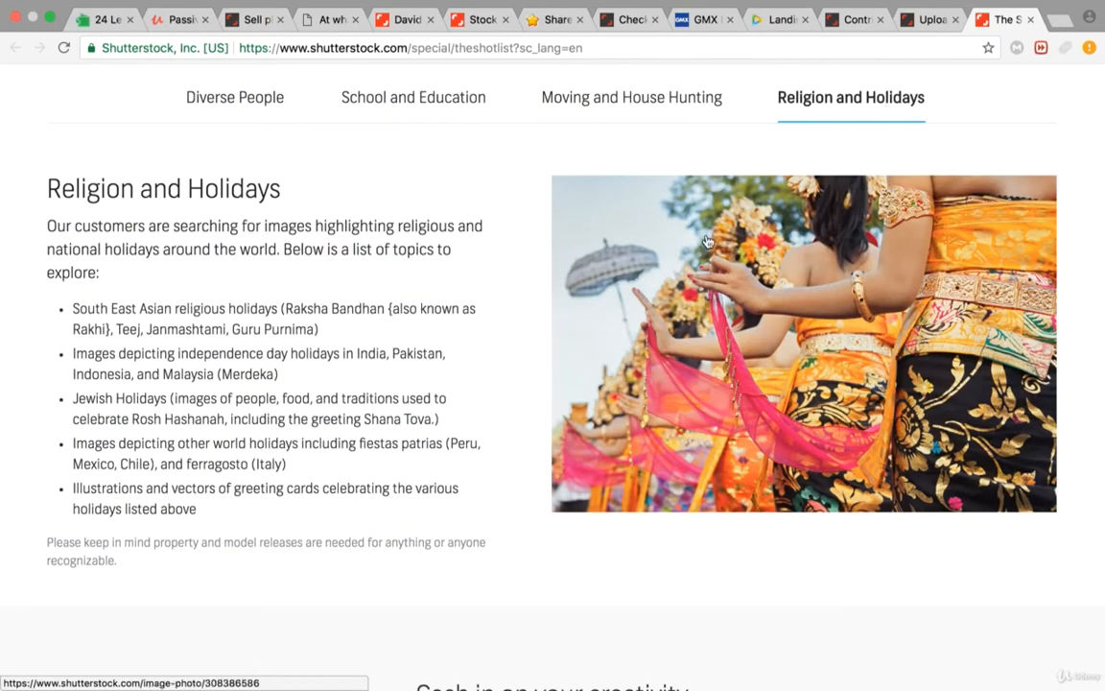
{"action": "mouse_move", "coordinate": [414, 186]}
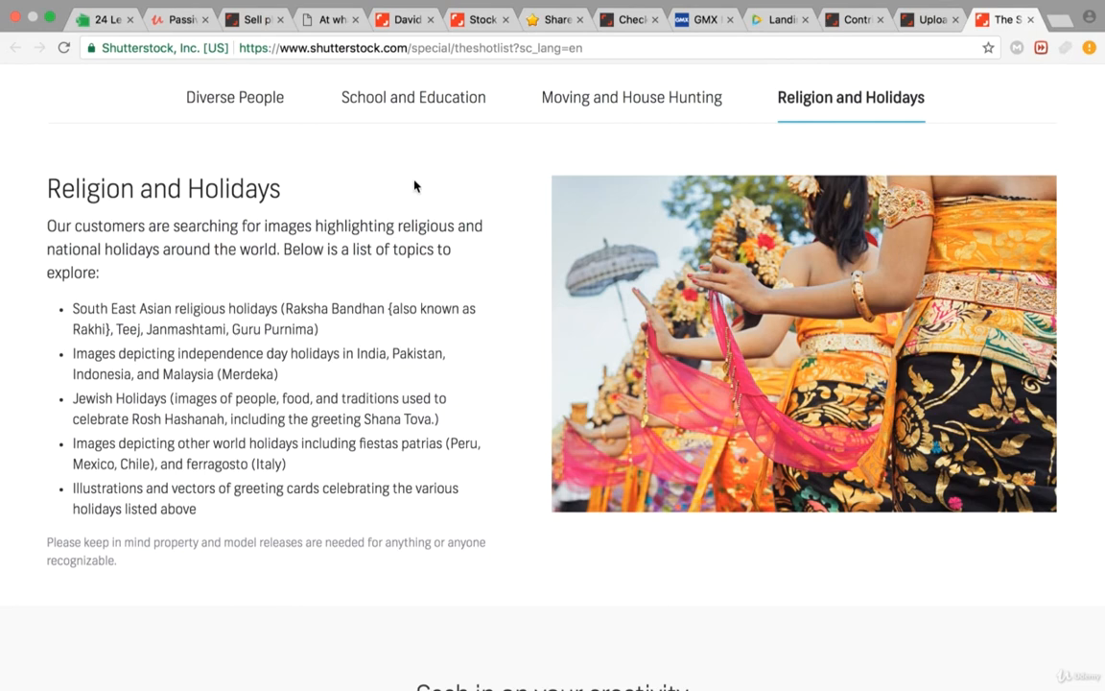
{"action": "left_click", "coordinate": [415, 96]}
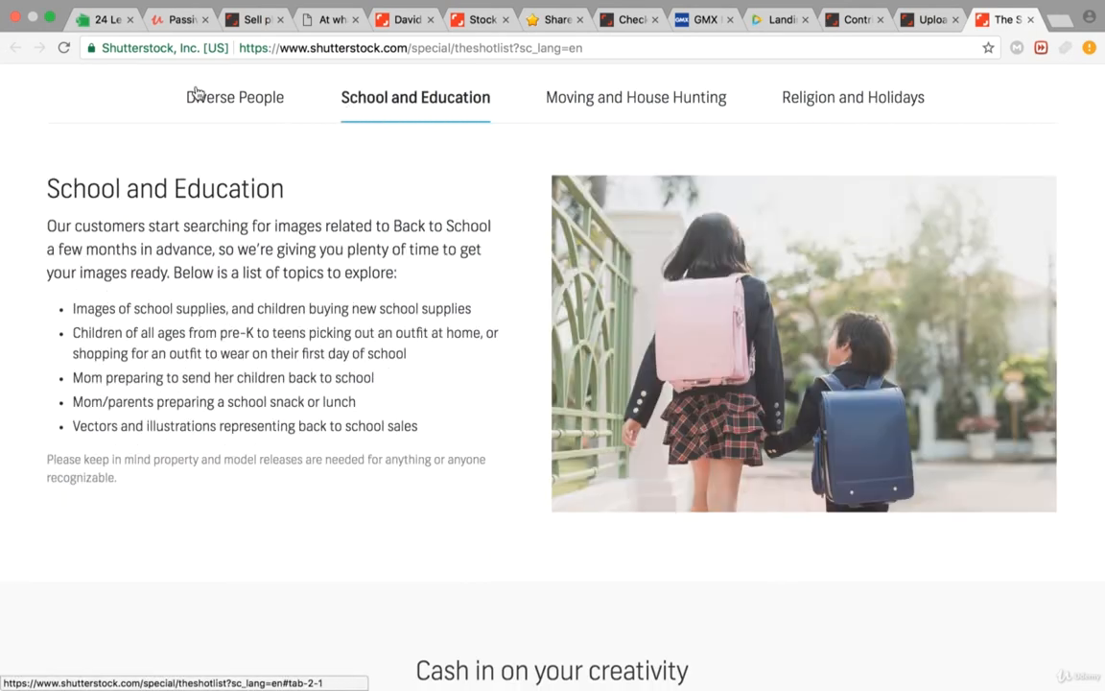
{"action": "left_click", "coordinate": [236, 96]}
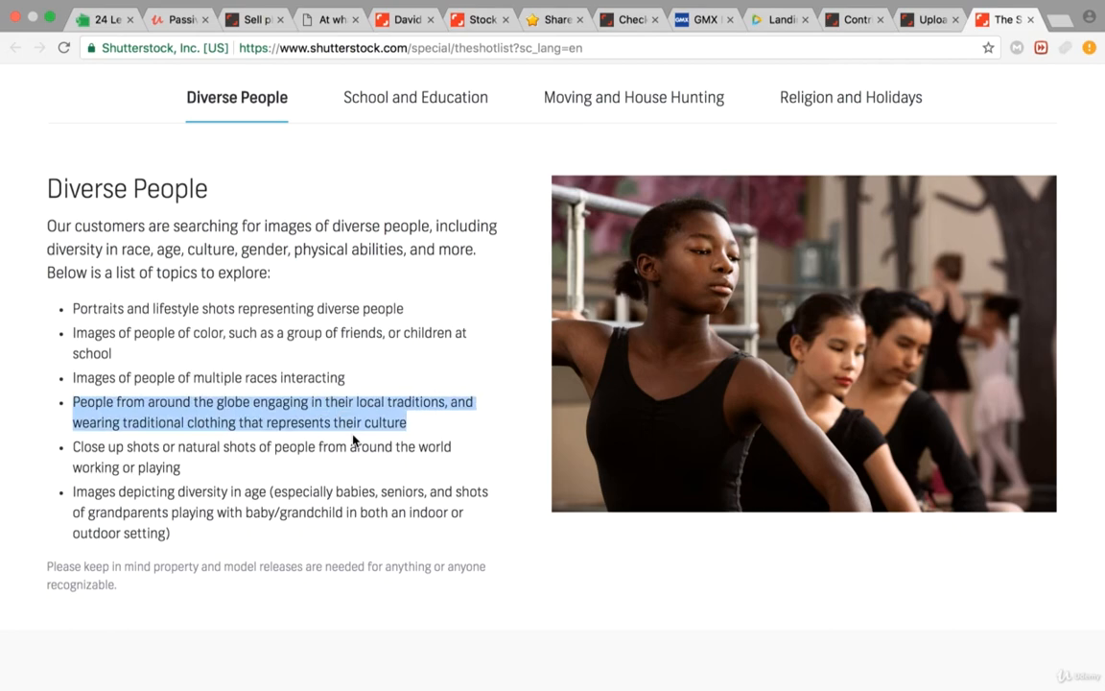
{"action": "mouse_move", "coordinate": [374, 439]}
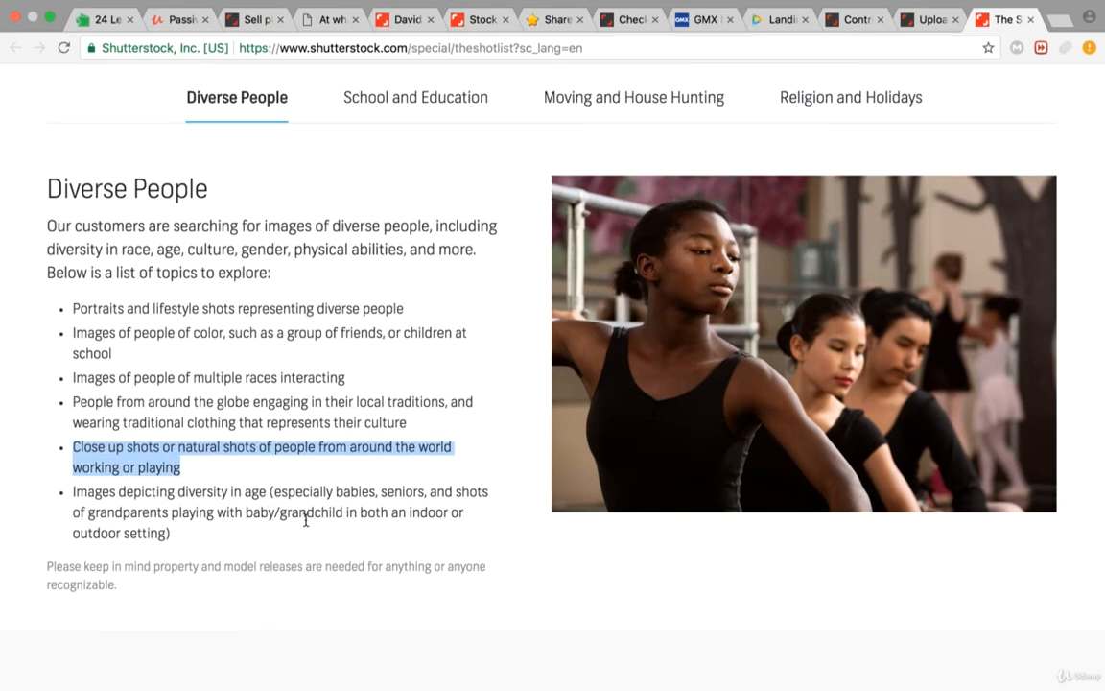
Step: Show the School and Education topic, then the Moving and House Hunting topic
{"action": "scroll", "scroll_direction": "down", "scroll_amount": 3}
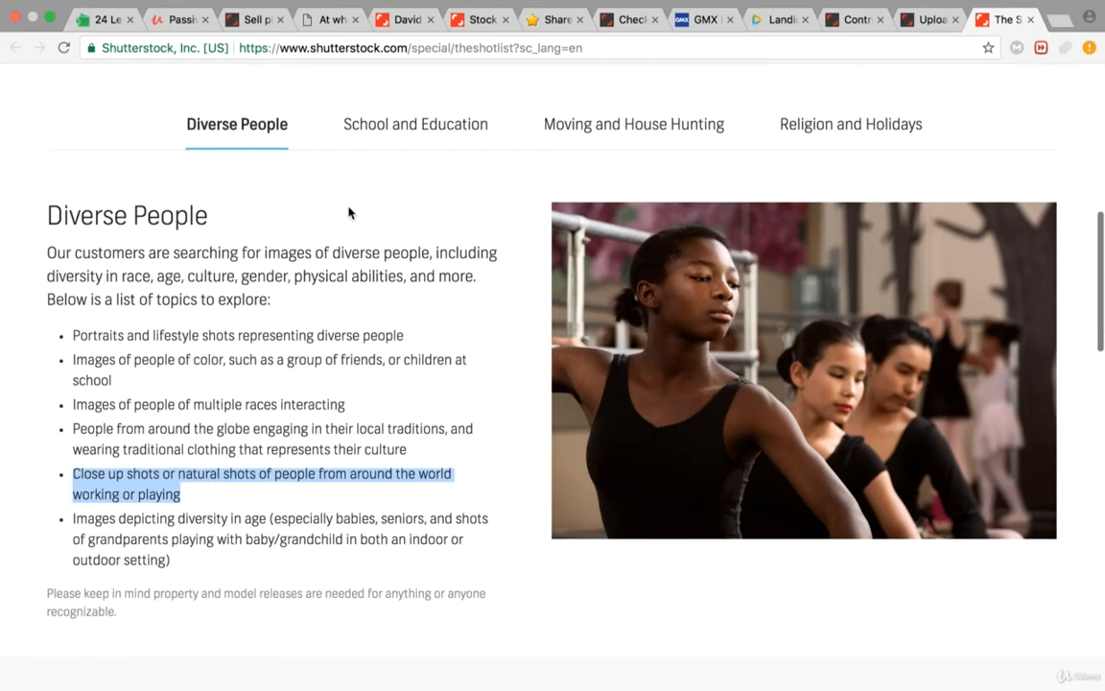
{"action": "left_click", "coordinate": [415, 123]}
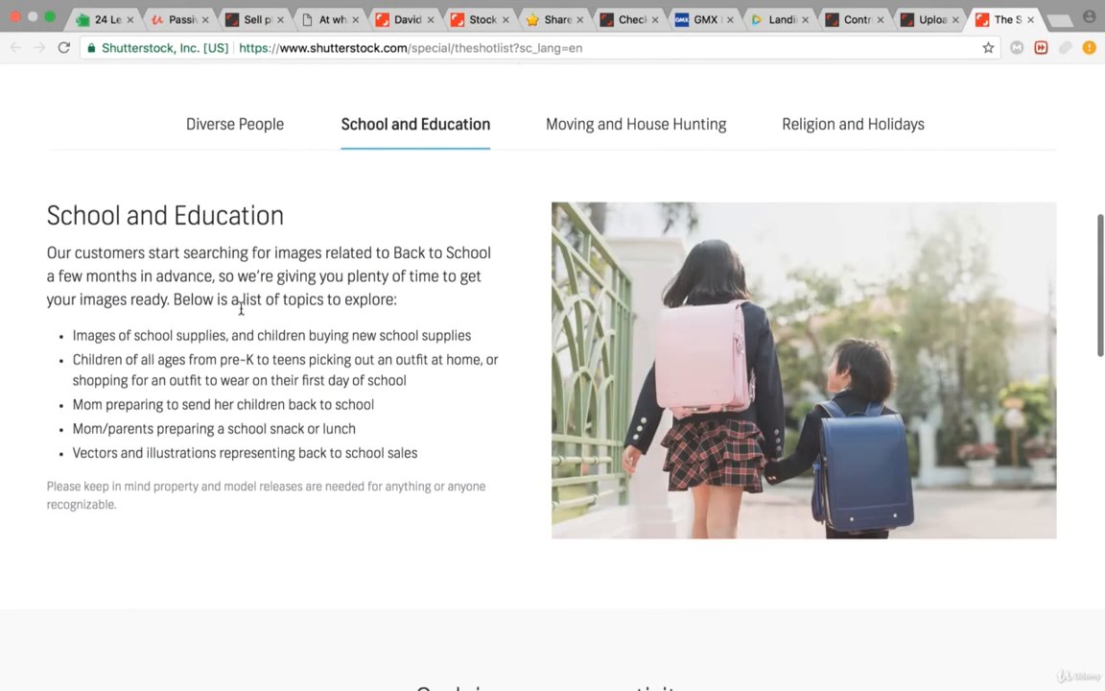
{"action": "mouse_move", "coordinate": [336, 273]}
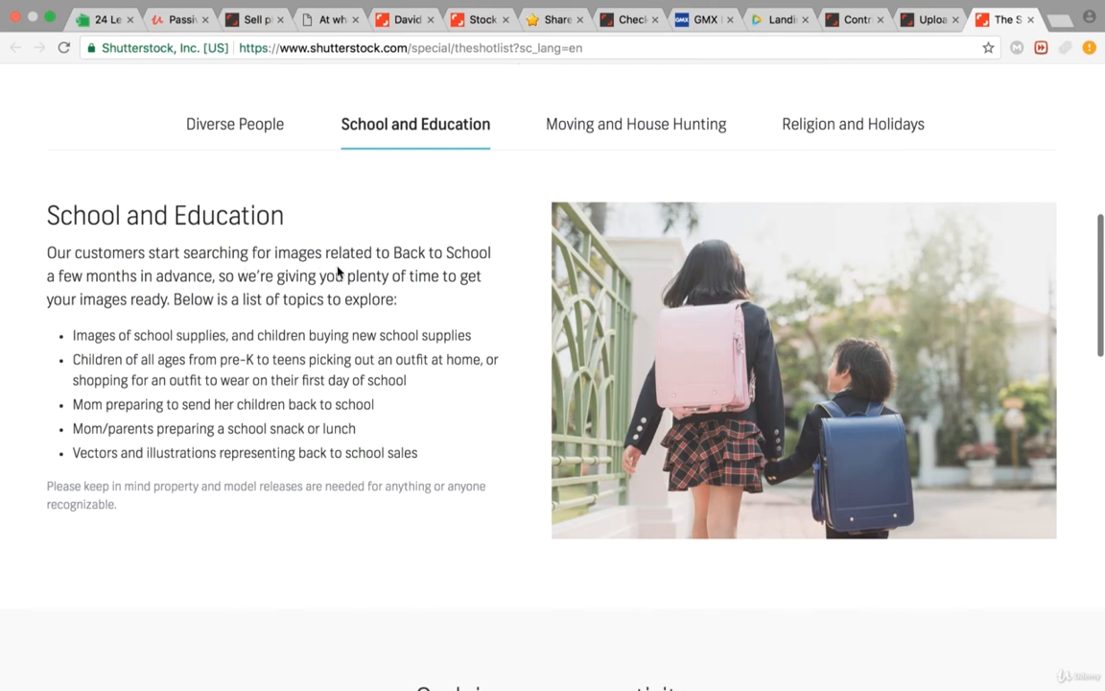
{"action": "mouse_move", "coordinate": [242, 272]}
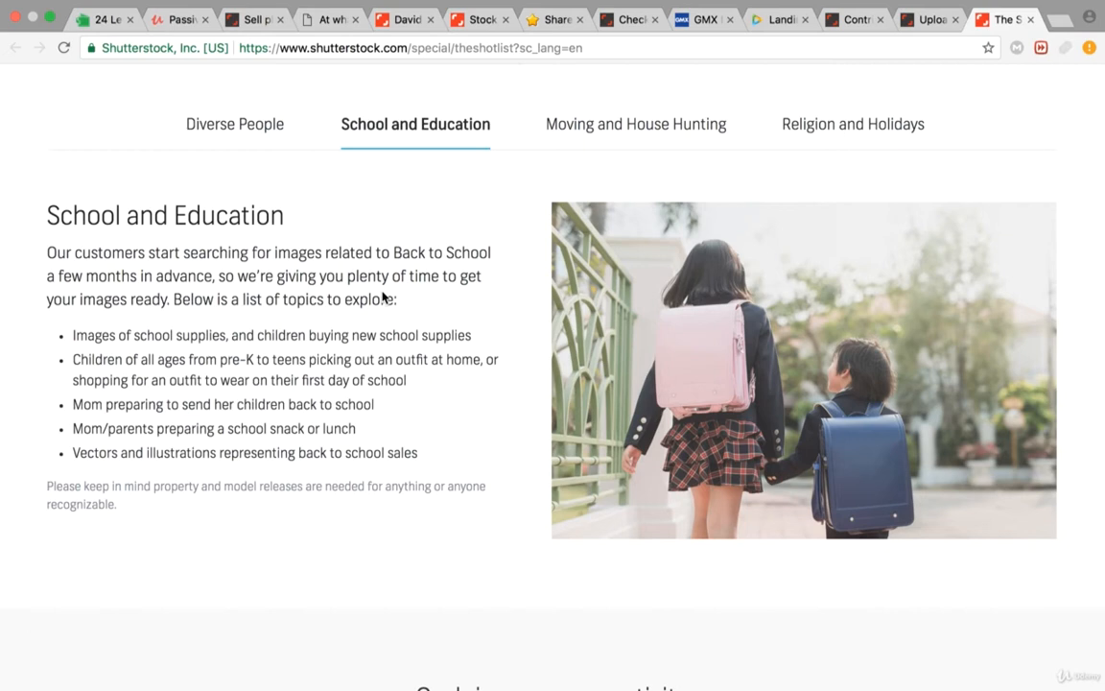
{"action": "mouse_move", "coordinate": [403, 303]}
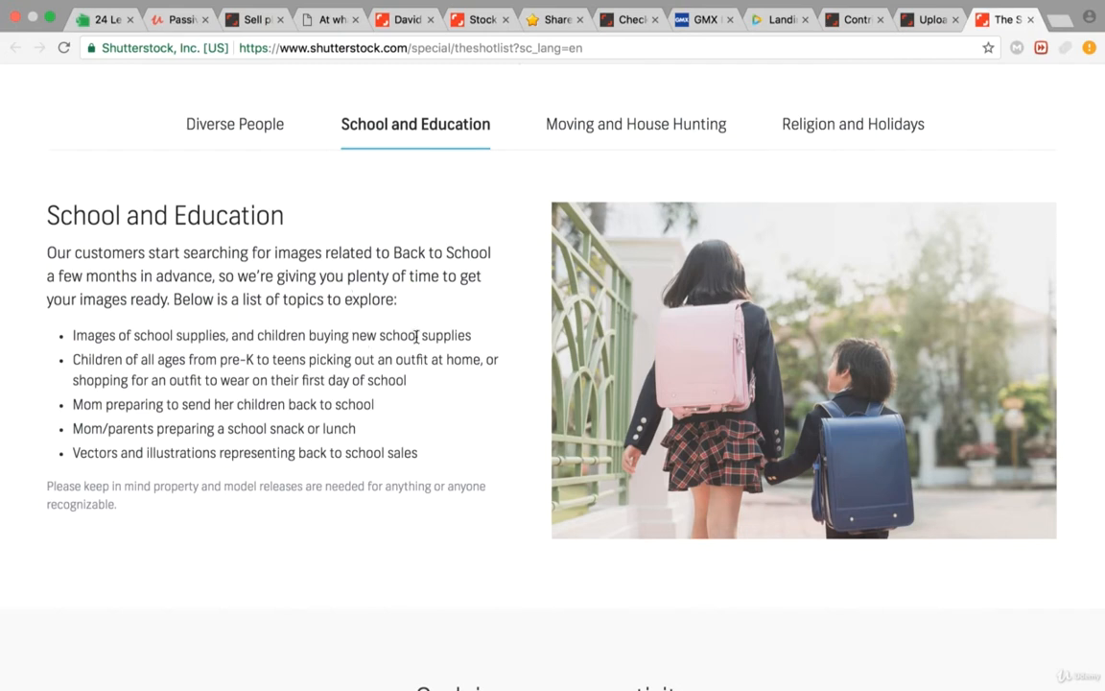
{"action": "mouse_move", "coordinate": [201, 395]}
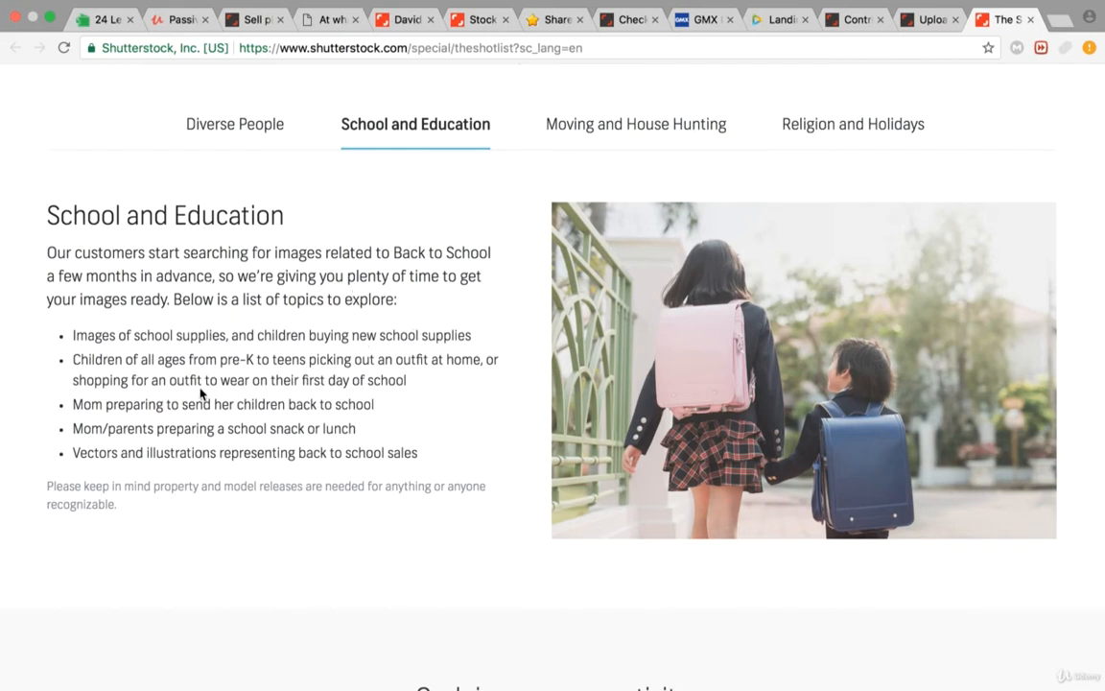
{"action": "mouse_move", "coordinate": [362, 376]}
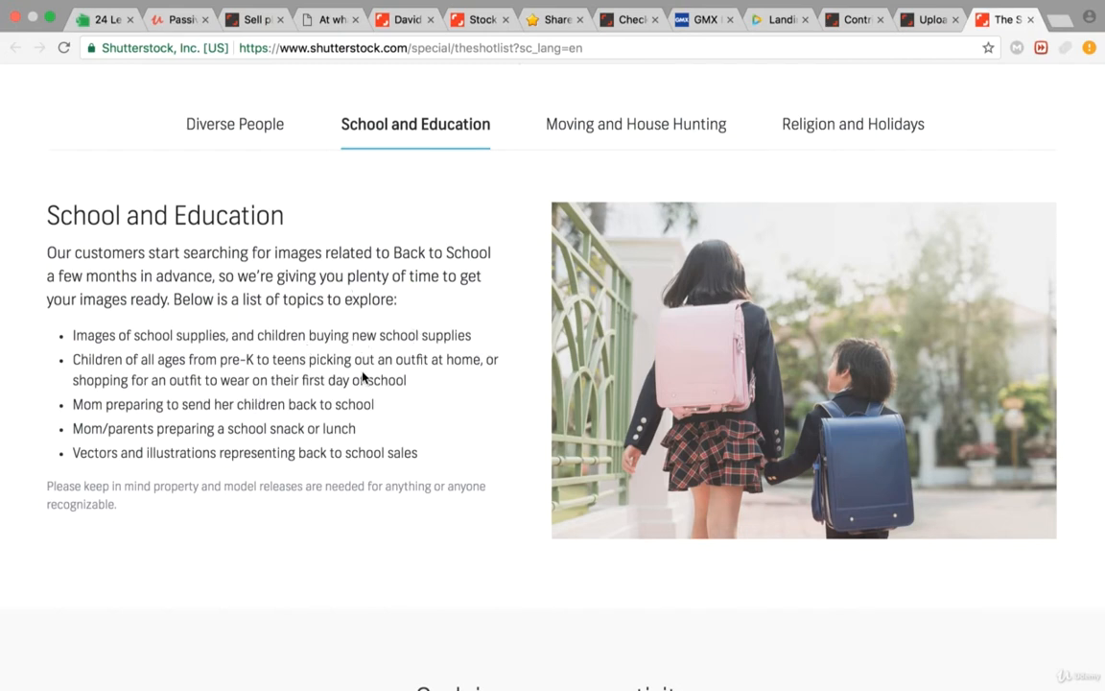
{"action": "mouse_move", "coordinate": [440, 367]}
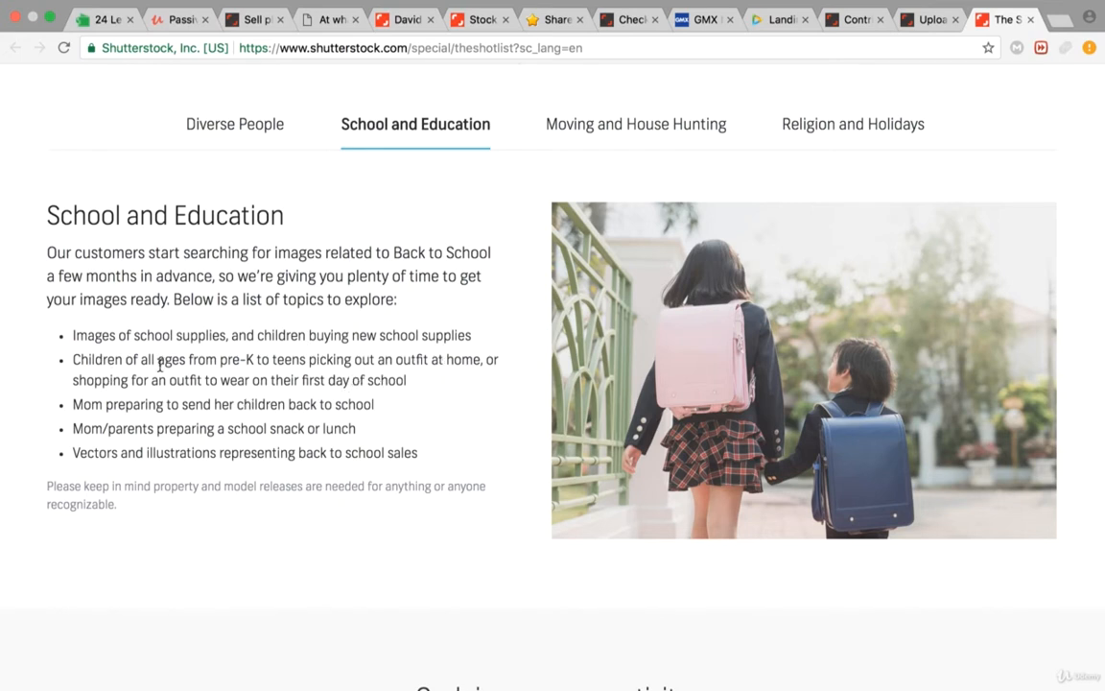
{"action": "mouse_move", "coordinate": [456, 394]}
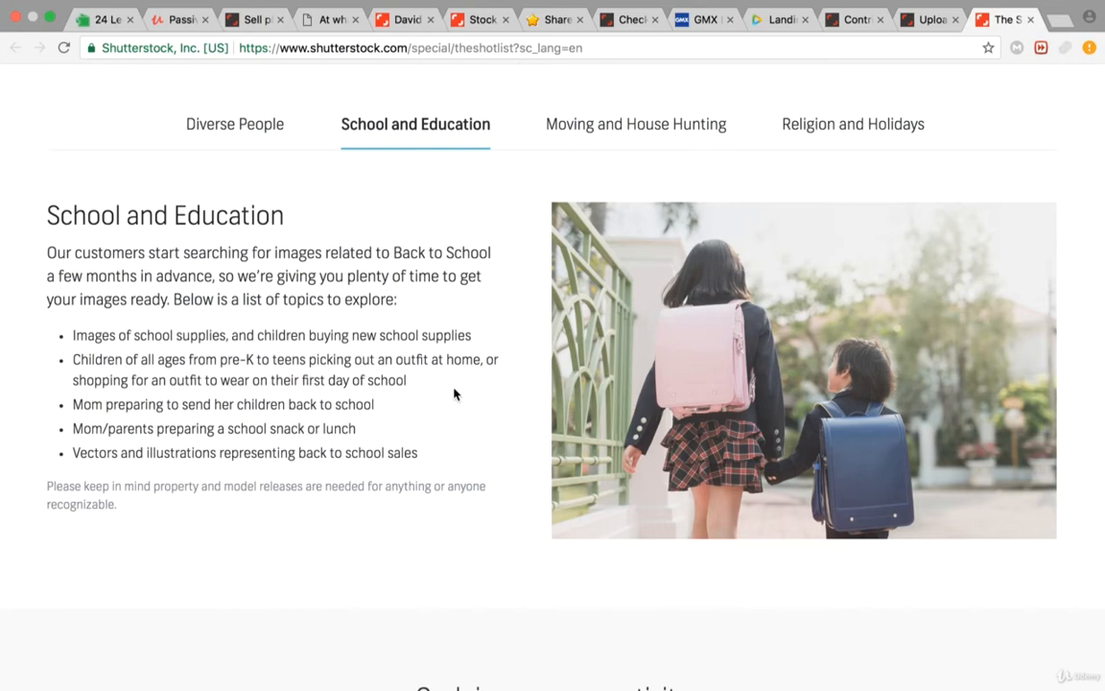
{"action": "mouse_move", "coordinate": [526, 165]}
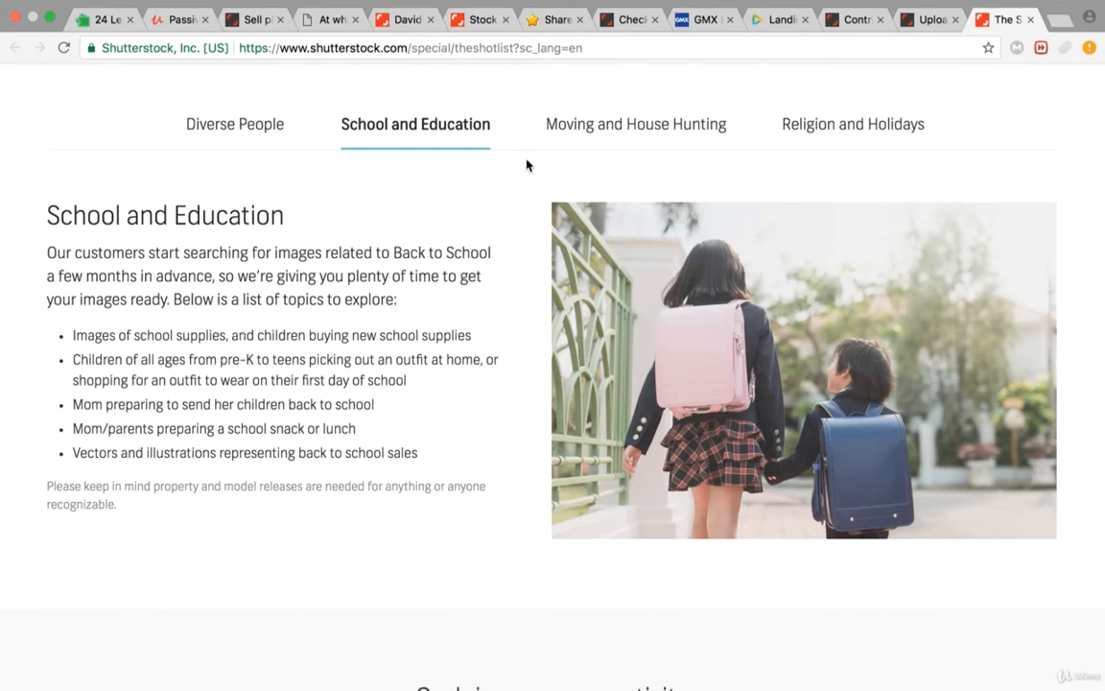
{"action": "left_click", "coordinate": [635, 122]}
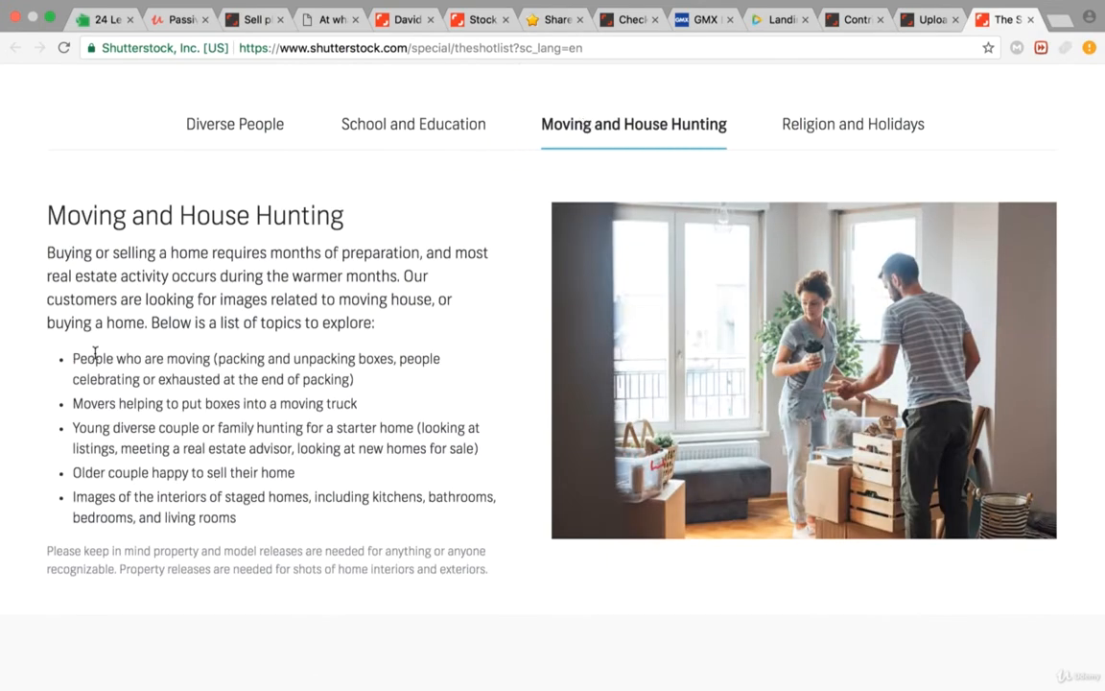
{"action": "mouse_move", "coordinate": [273, 359]}
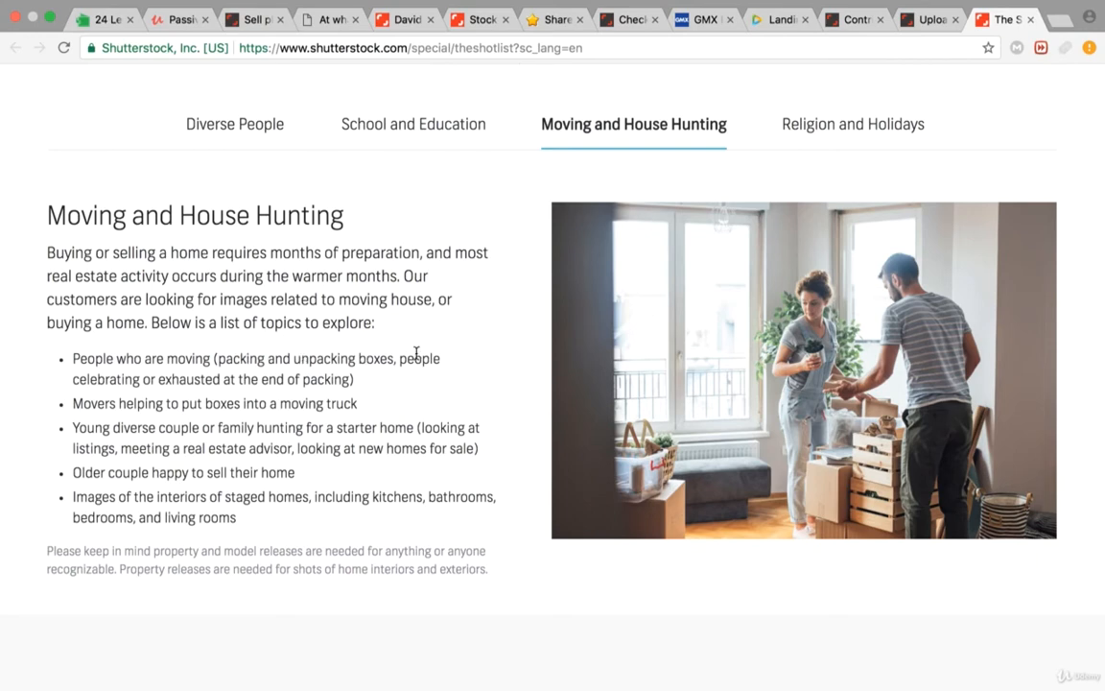
{"action": "mouse_move", "coordinate": [259, 403]}
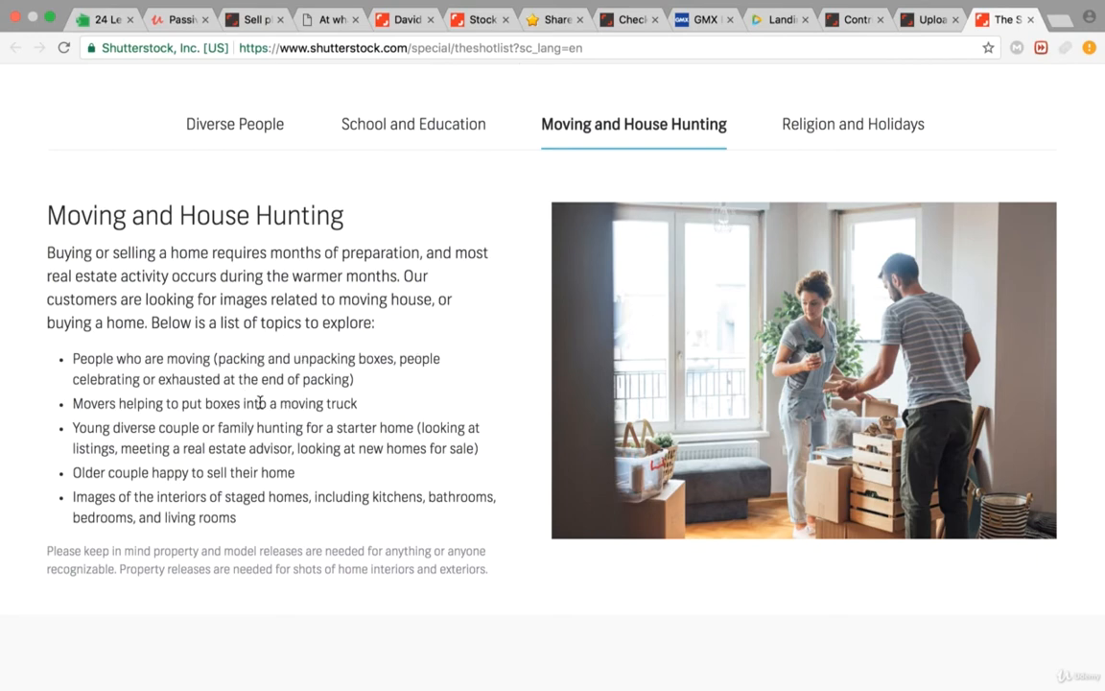
{"action": "mouse_move", "coordinate": [201, 429]}
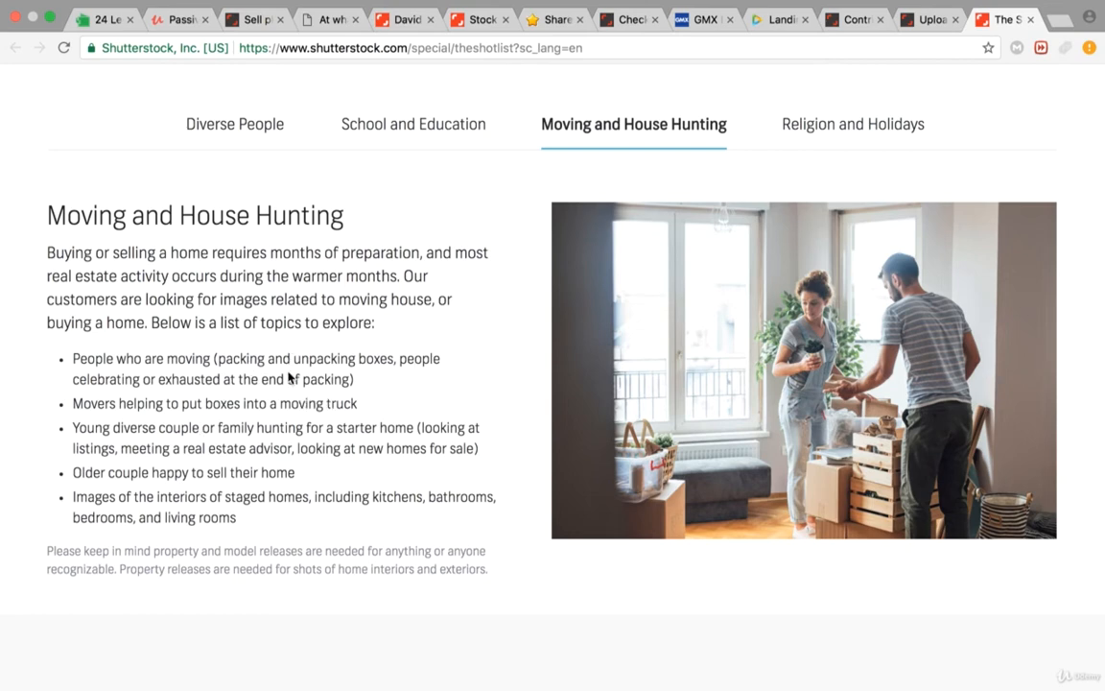
{"action": "mouse_move", "coordinate": [706, 187]}
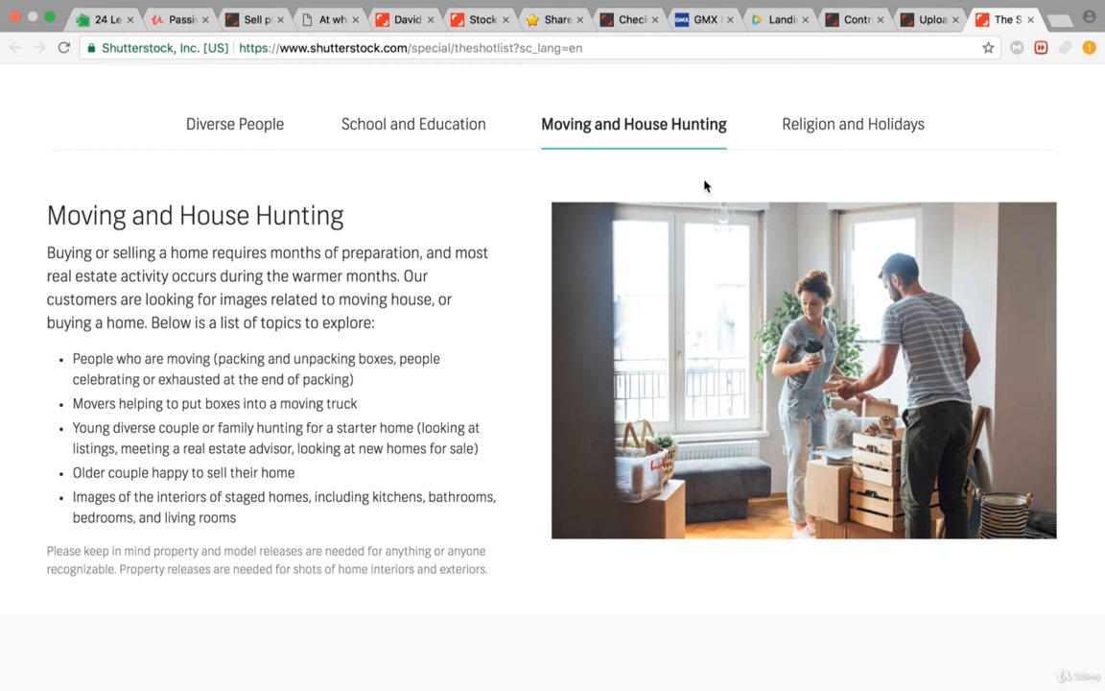
Step: Show the Religion and Holidays topic with its requested holiday images
{"action": "left_click", "coordinate": [850, 123]}
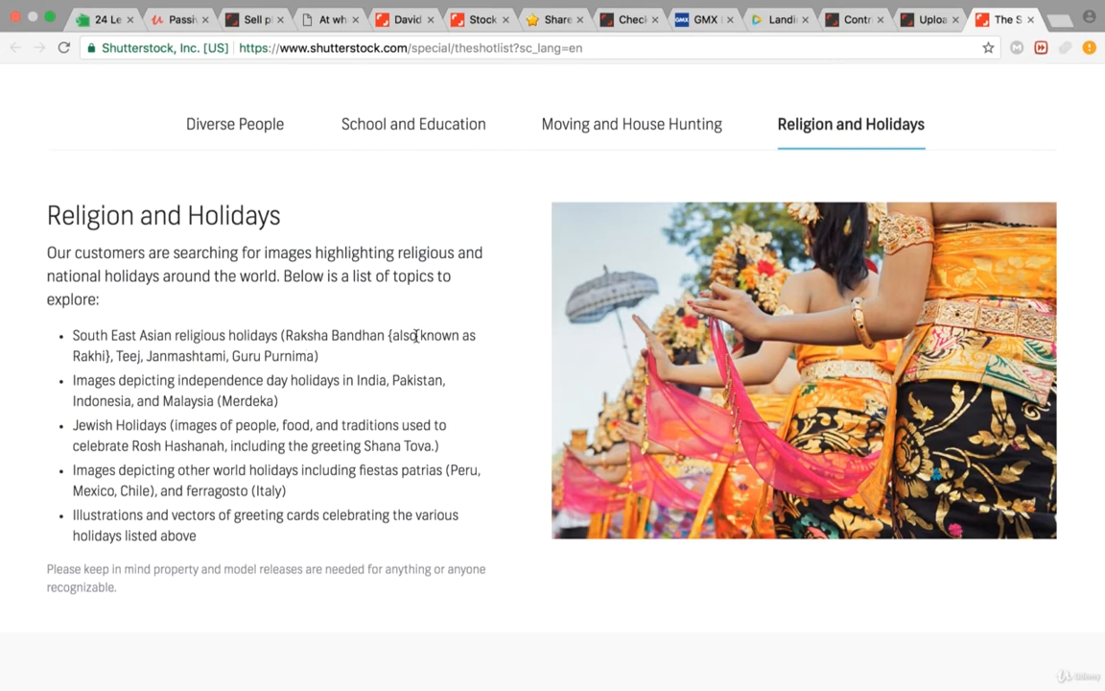
{"action": "mouse_move", "coordinate": [131, 372]}
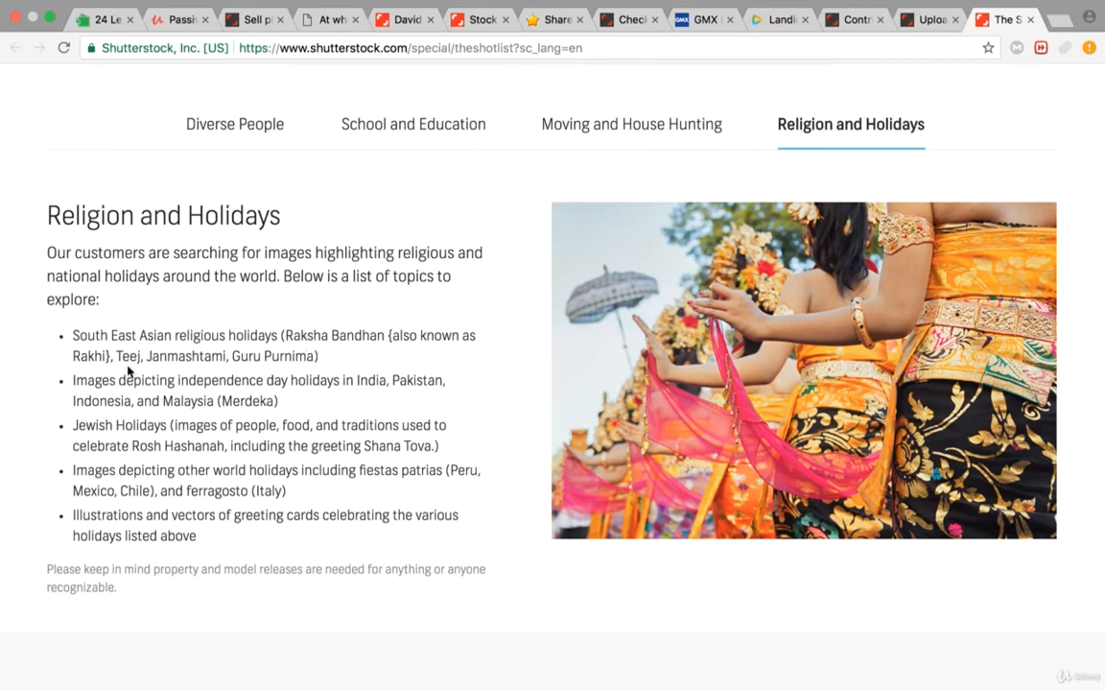
{"action": "mouse_move", "coordinate": [192, 377]}
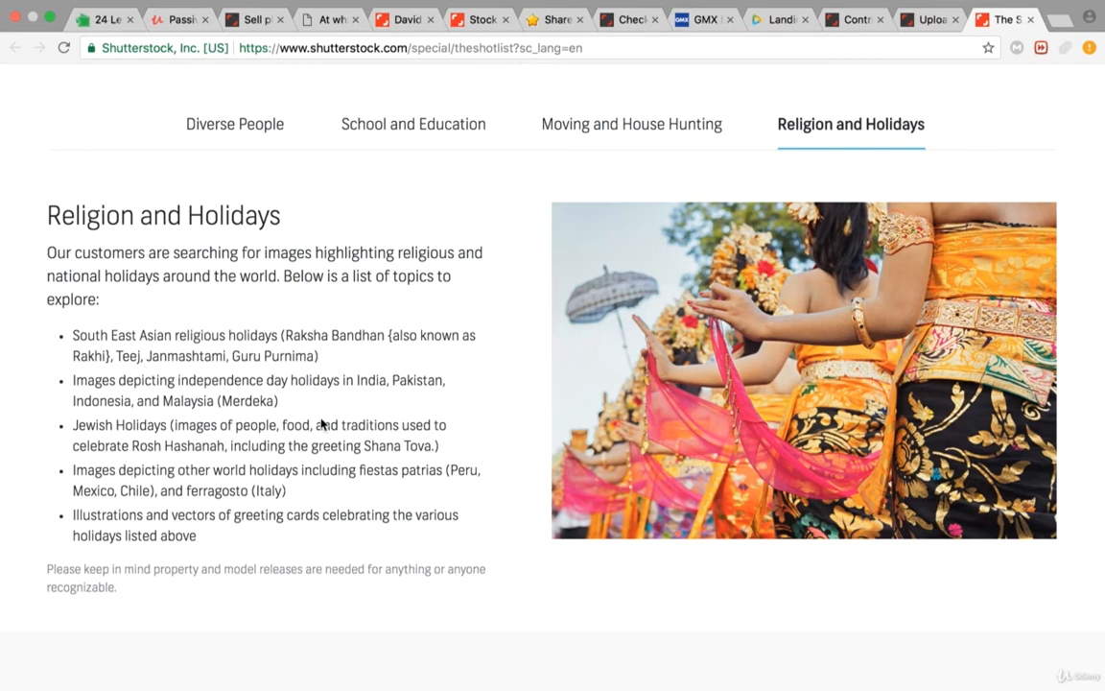
{"action": "mouse_move", "coordinate": [326, 407]}
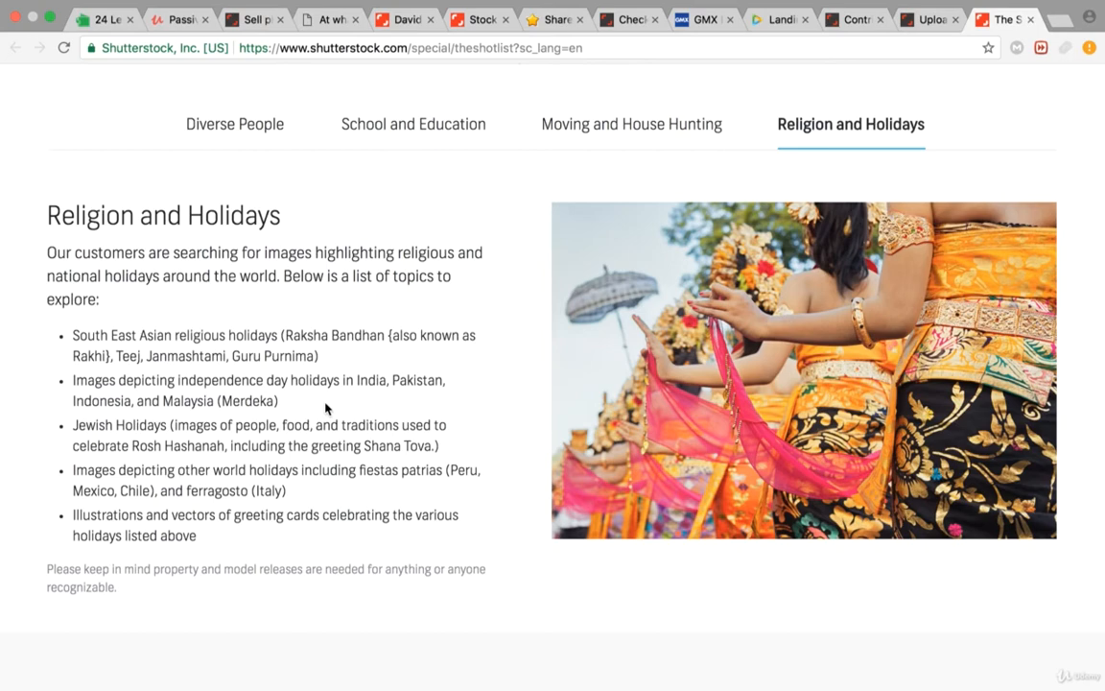
{"action": "mouse_move", "coordinate": [204, 162]}
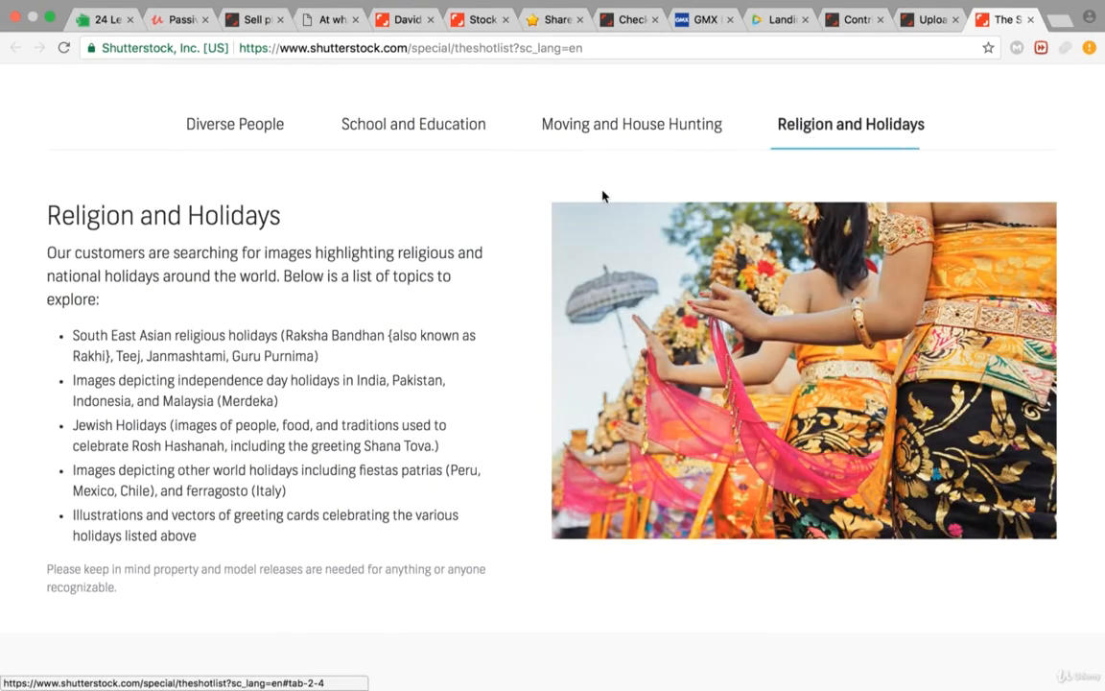
{"action": "left_click", "coordinate": [415, 123]}
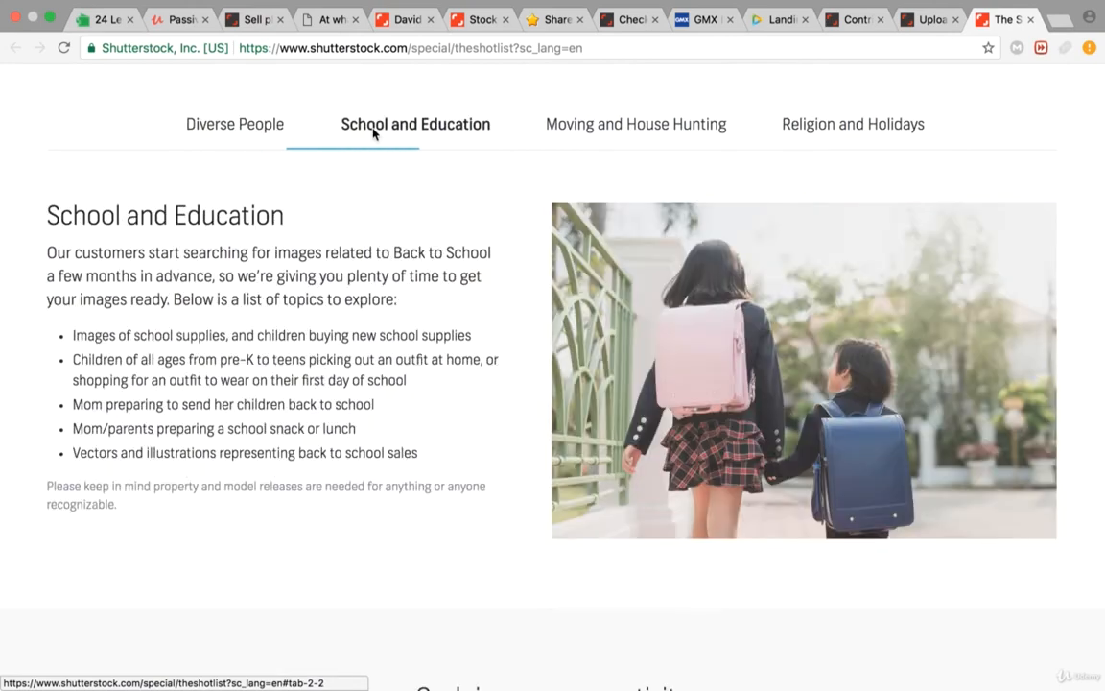
{"action": "left_click", "coordinate": [852, 122]}
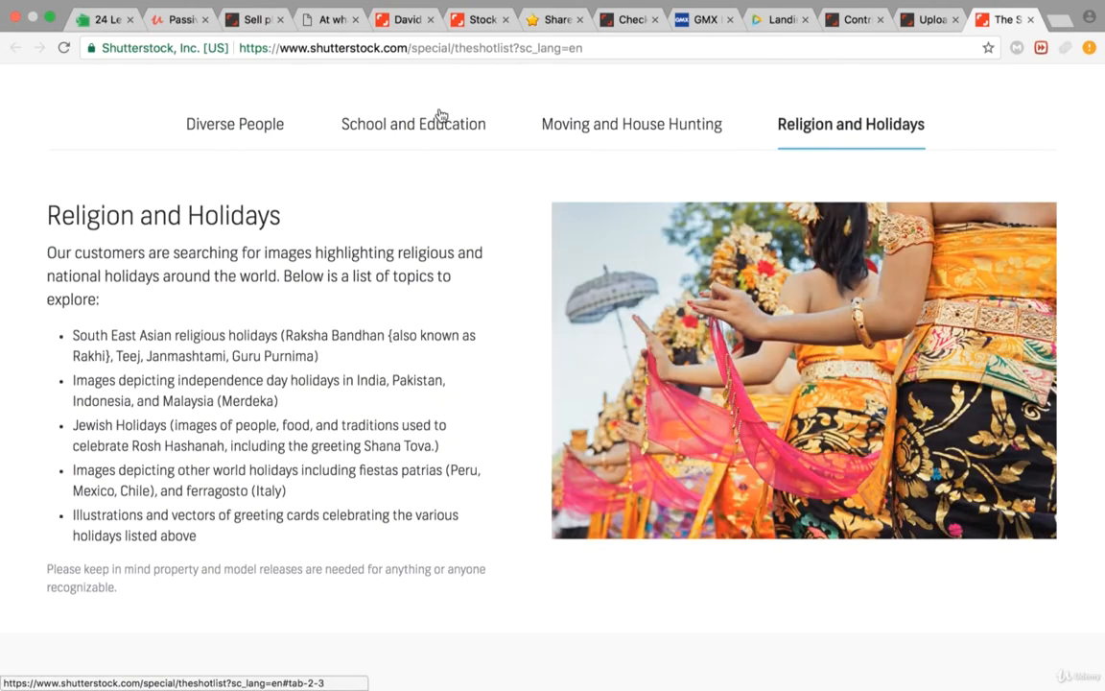
{"action": "mouse_move", "coordinate": [221, 173]}
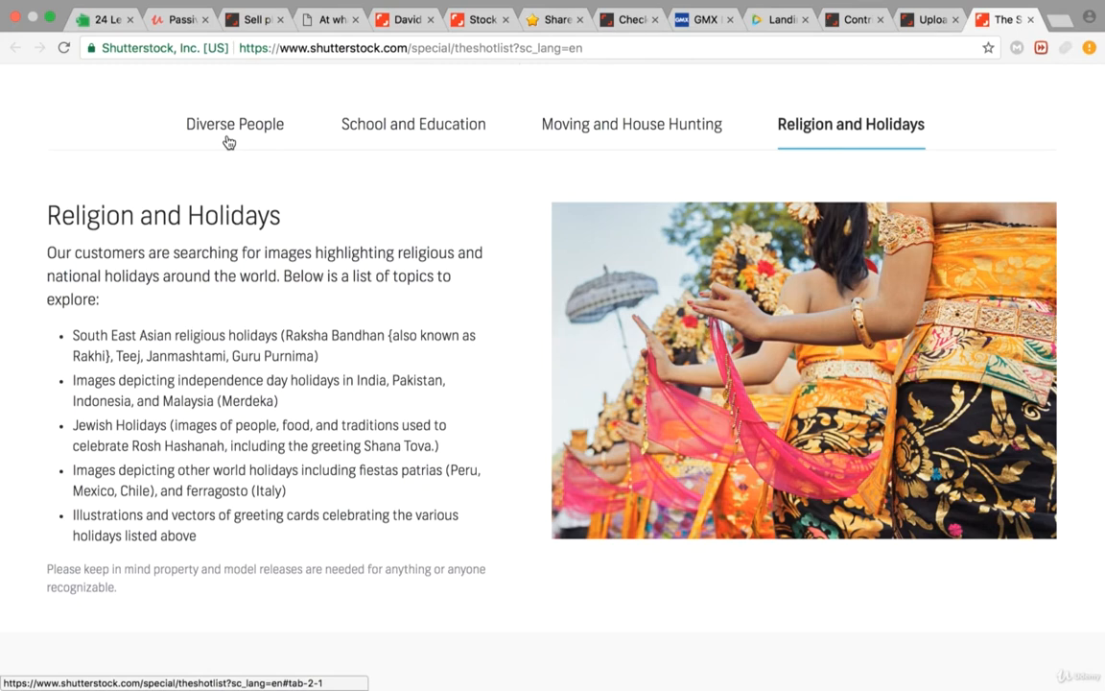
Step: Scroll past 'Cash in on your creativity' to the tips and advice and Earn even more sections
{"action": "scroll", "scroll_direction": "down", "scroll_amount": 3}
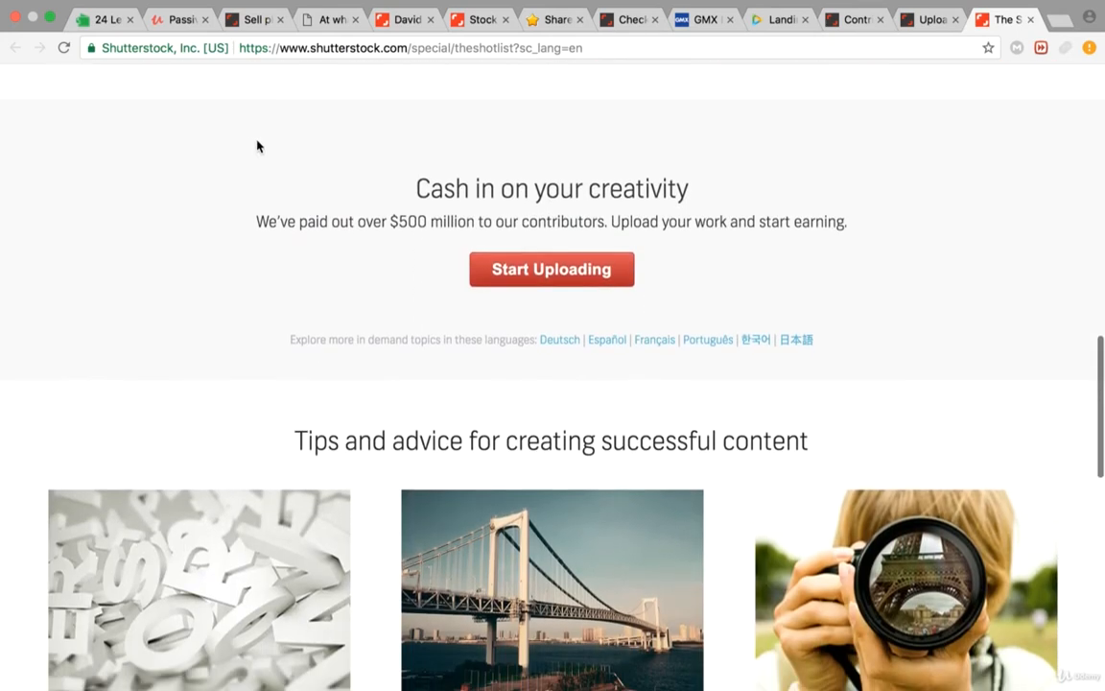
{"action": "mouse_move", "coordinate": [433, 213]}
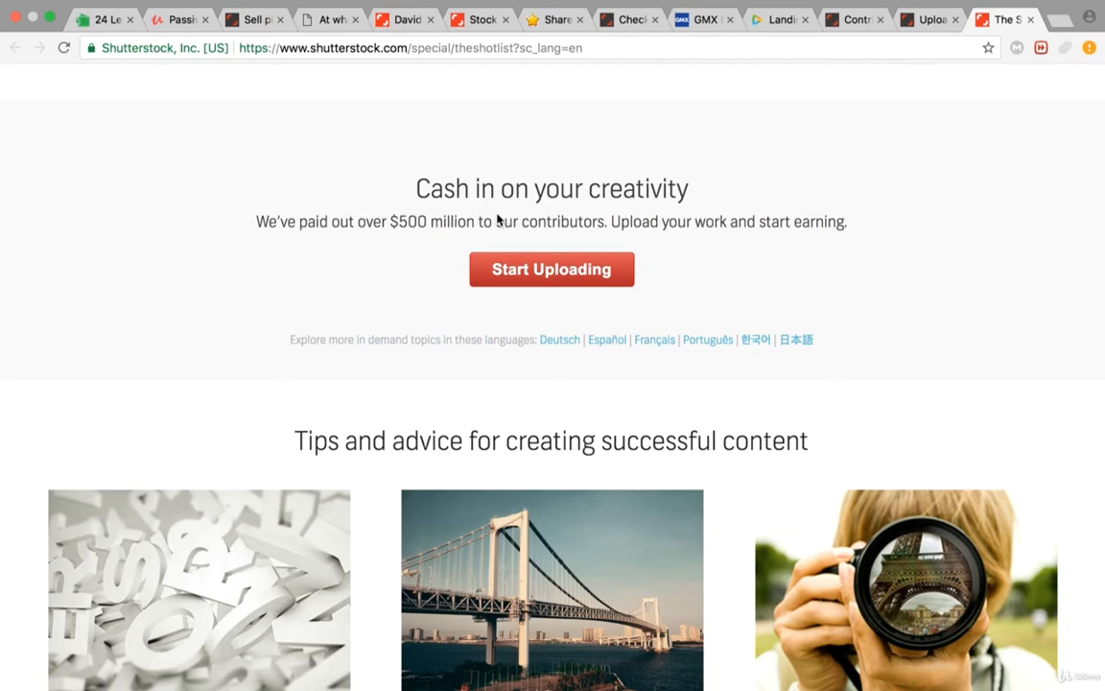
{"action": "scroll", "scroll_direction": "down", "scroll_amount": 3}
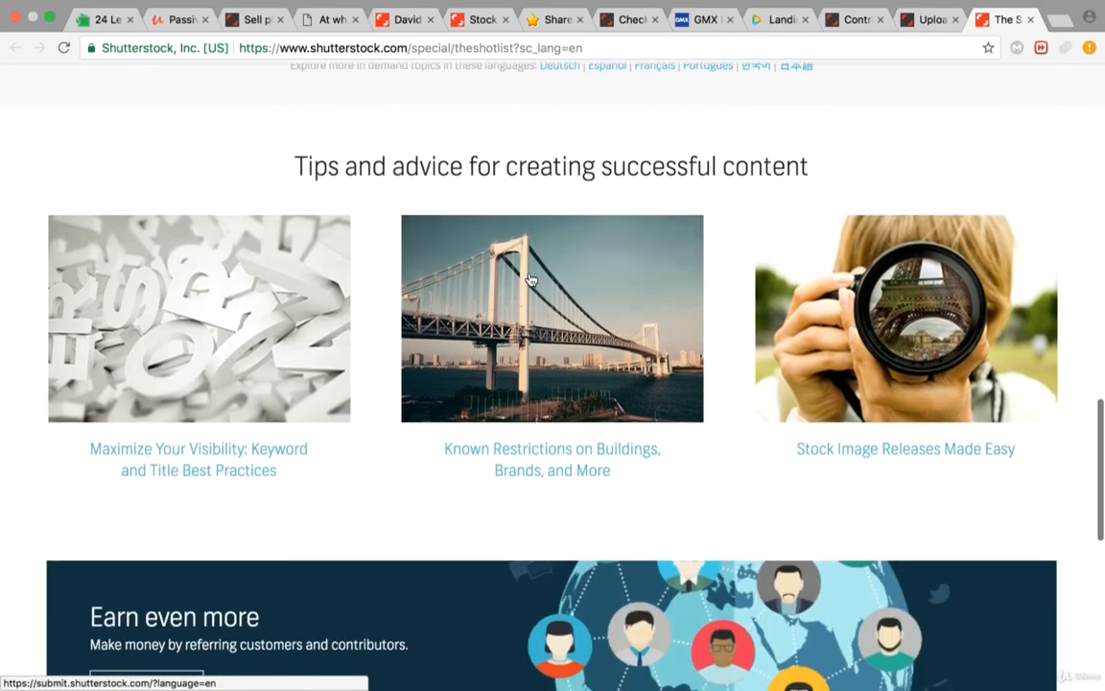
{"action": "scroll", "scroll_direction": "down", "scroll_amount": 3}
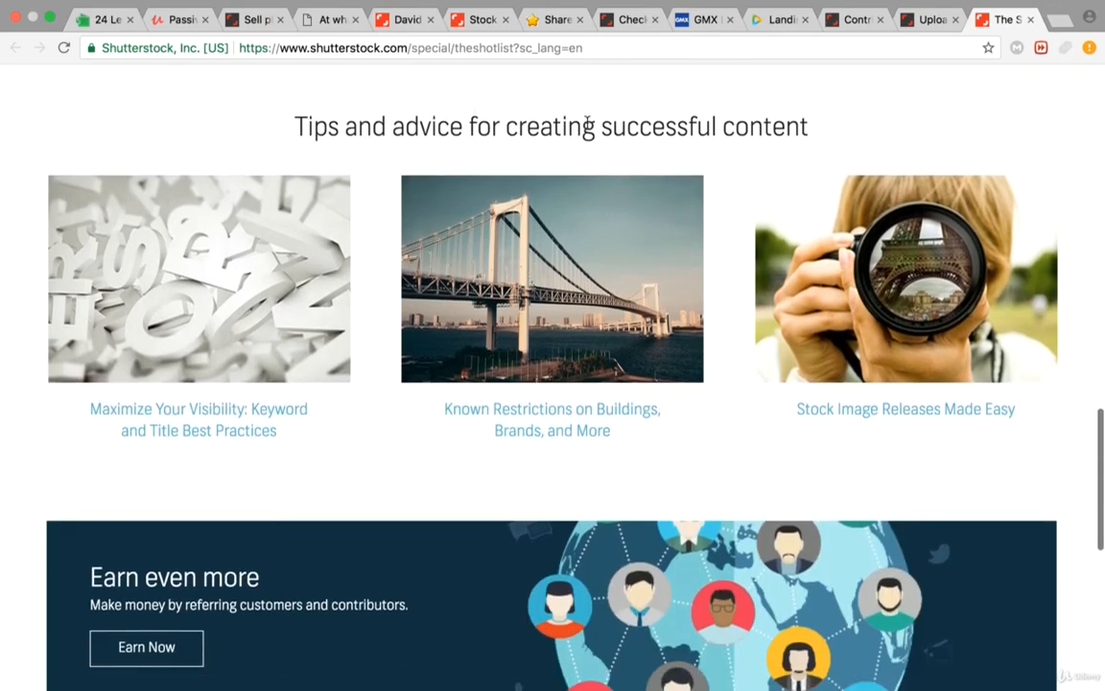
{"action": "mouse_move", "coordinate": [622, 182]}
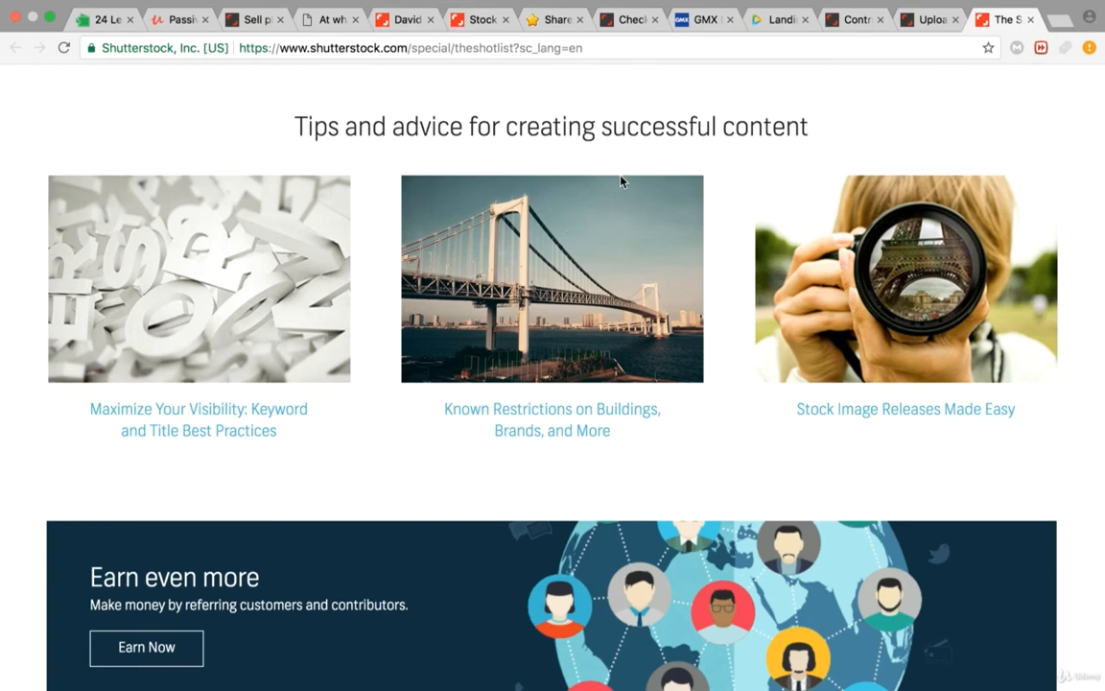
{"action": "mouse_move", "coordinate": [810, 65]}
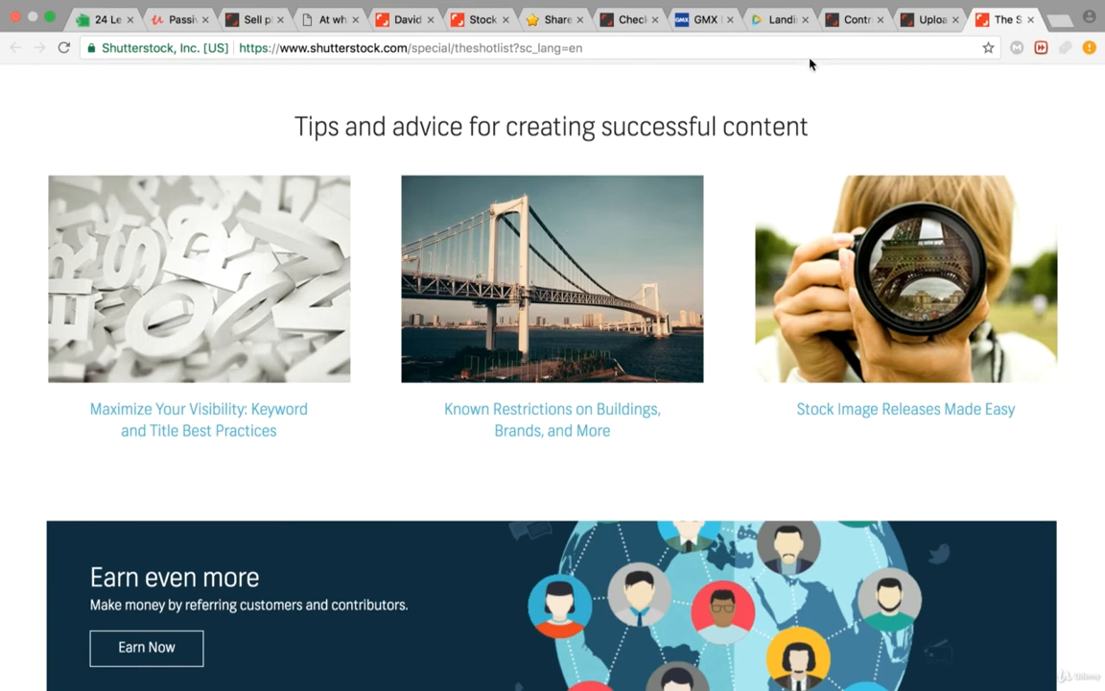
Step: Return to the Contributor dashboard and choose Upload images to start loading the upload page
{"action": "left_click", "coordinate": [854, 20]}
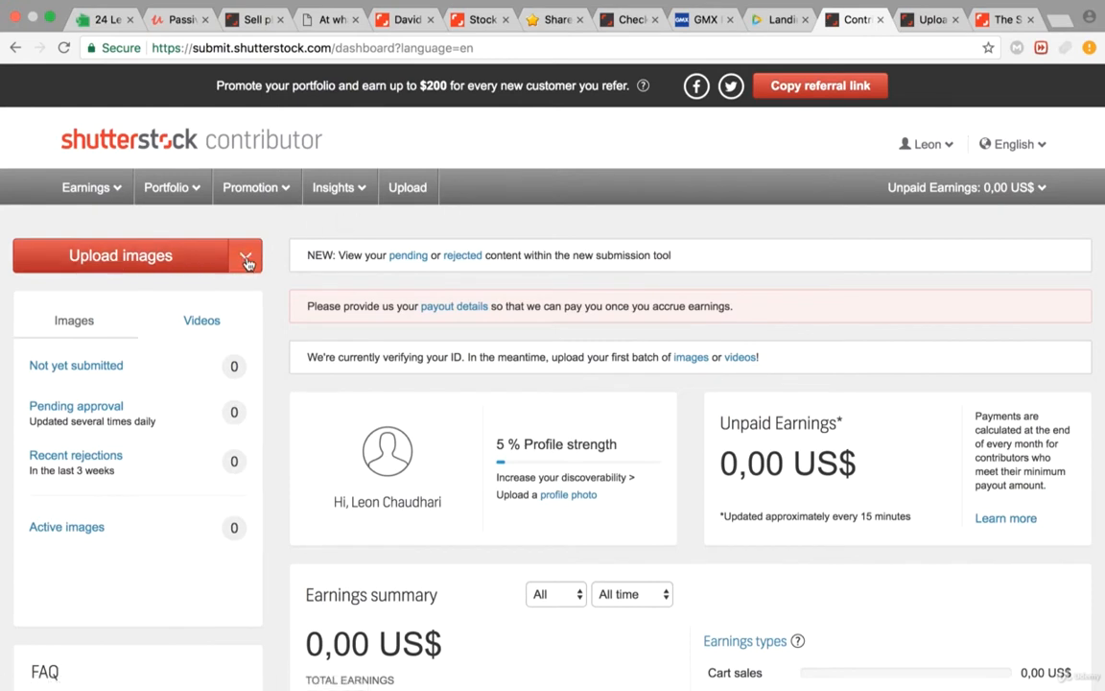
{"action": "left_click", "coordinate": [245, 255]}
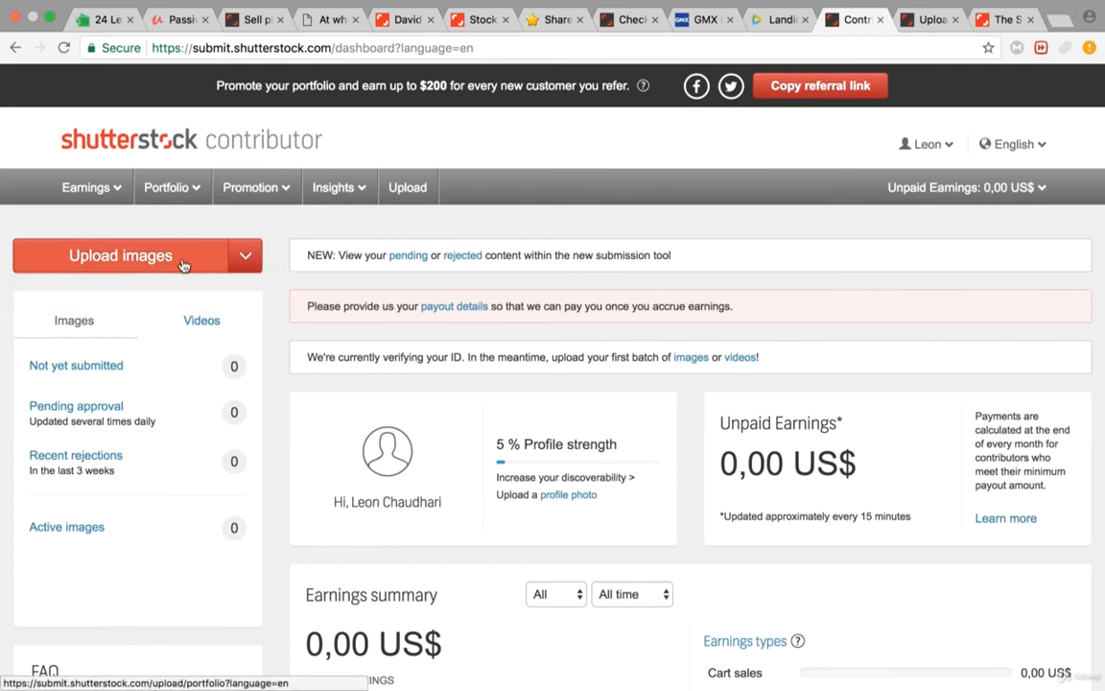
{"action": "left_click", "coordinate": [121, 255]}
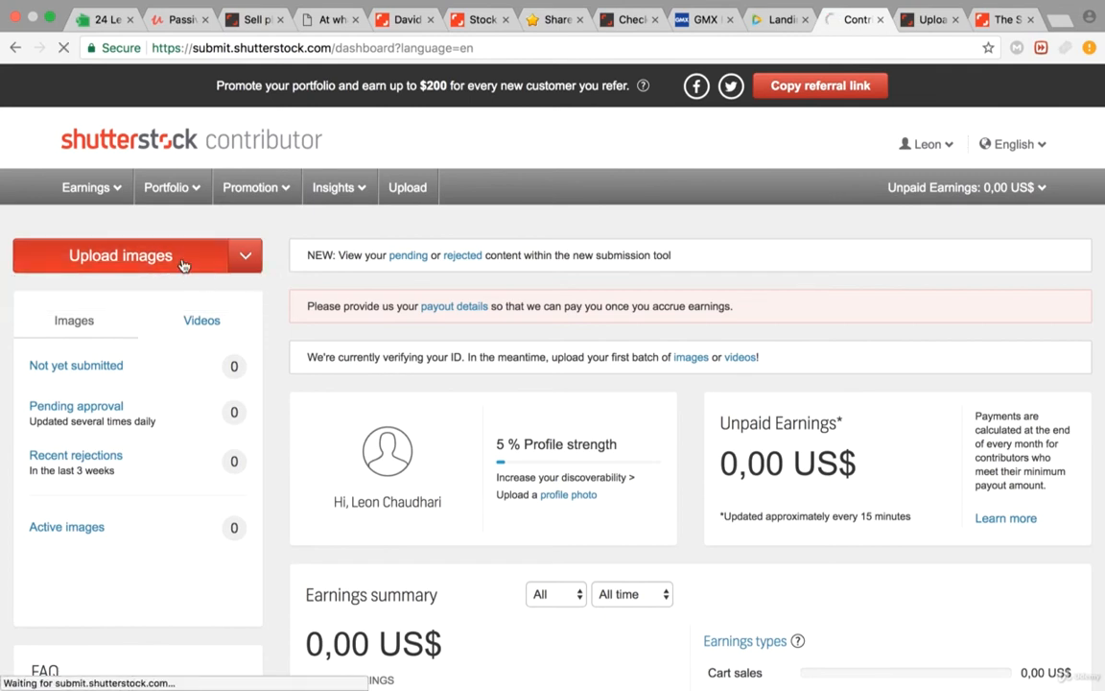
Step: Dismiss the new-contributor notice with 'Got it!' so the Upload Your Content drop area shows
{"action": "left_click", "coordinate": [121, 253]}
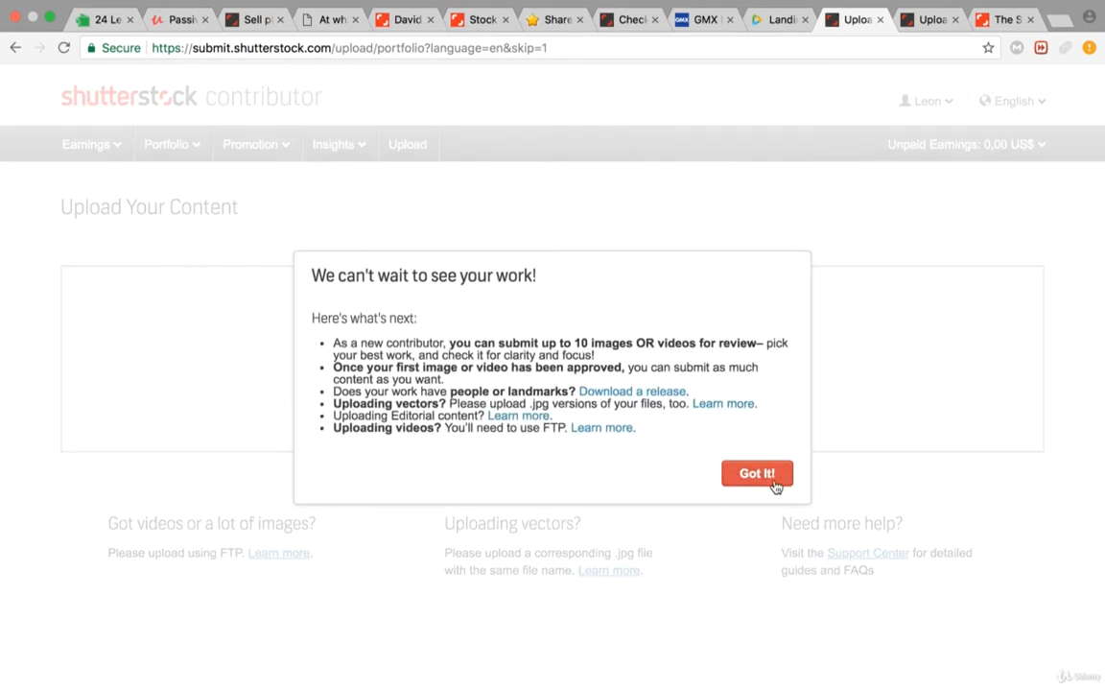
{"action": "left_click", "coordinate": [756, 472]}
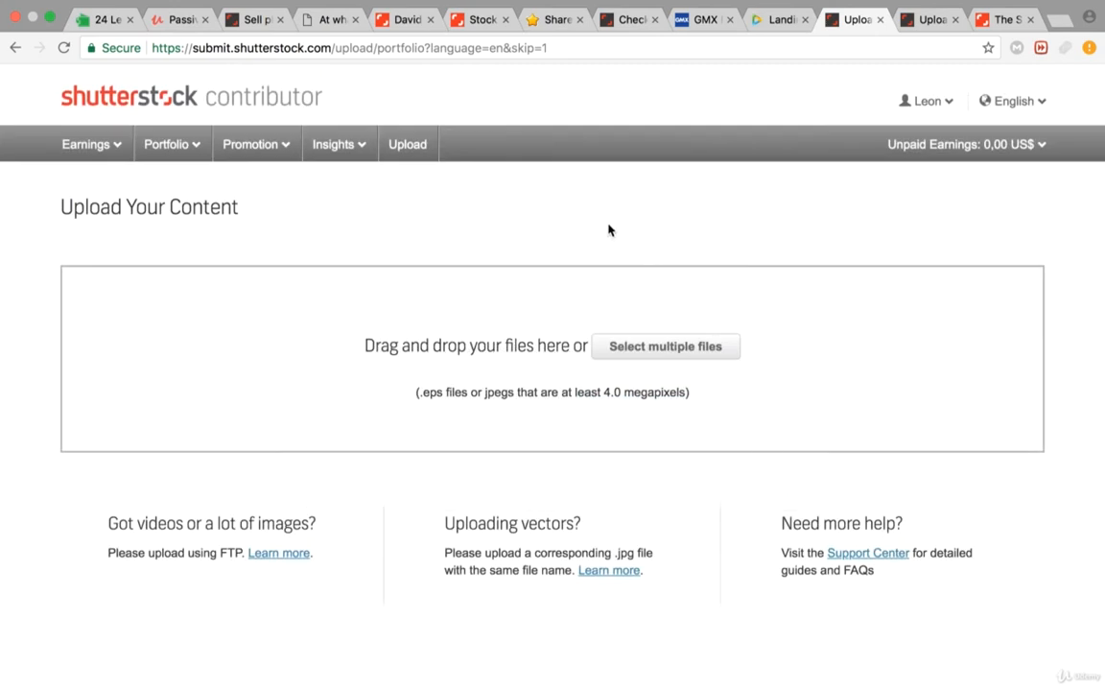